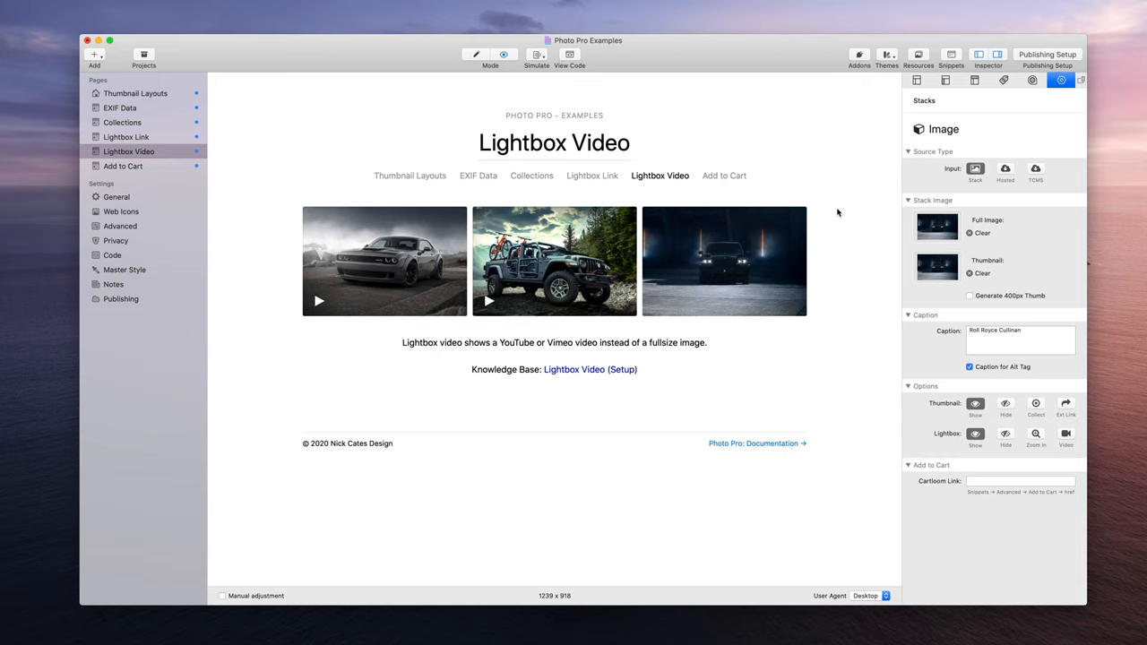
{"action": "mouse_move", "coordinate": [842, 223]}
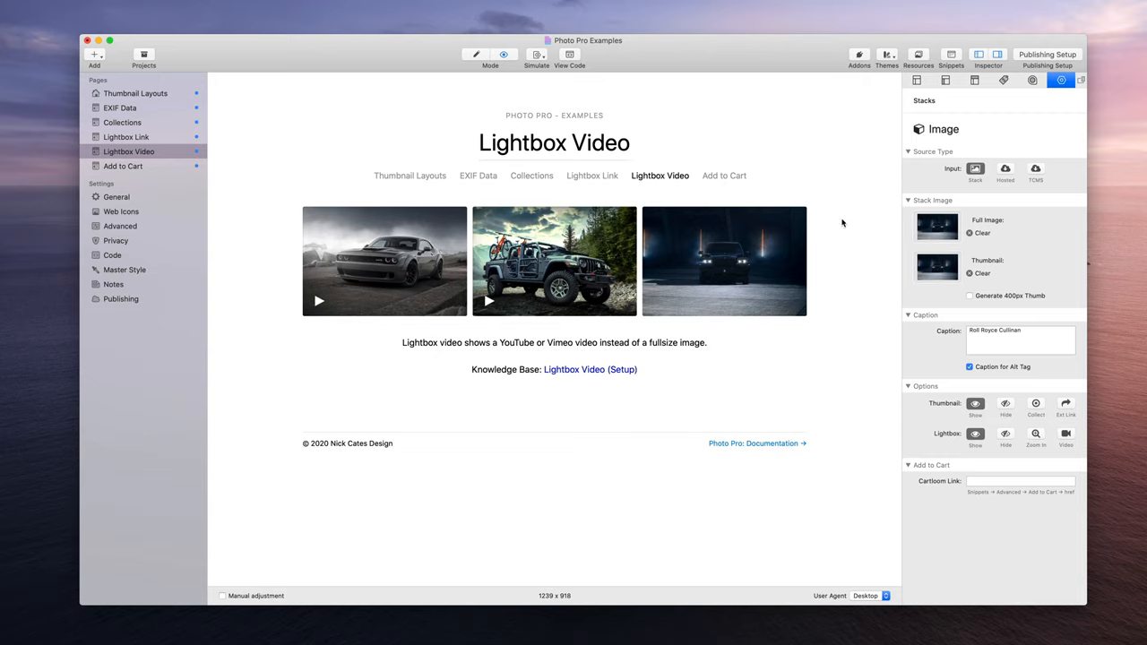
{"action": "mouse_move", "coordinate": [746, 41]}
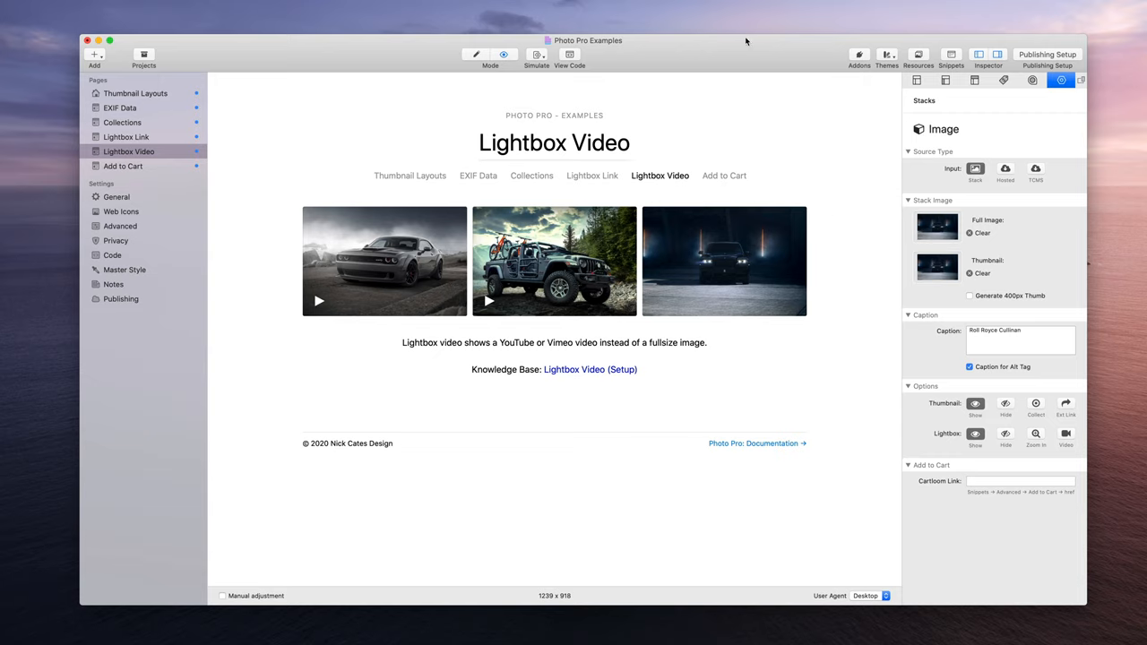
{"action": "mouse_move", "coordinate": [368, 242]}
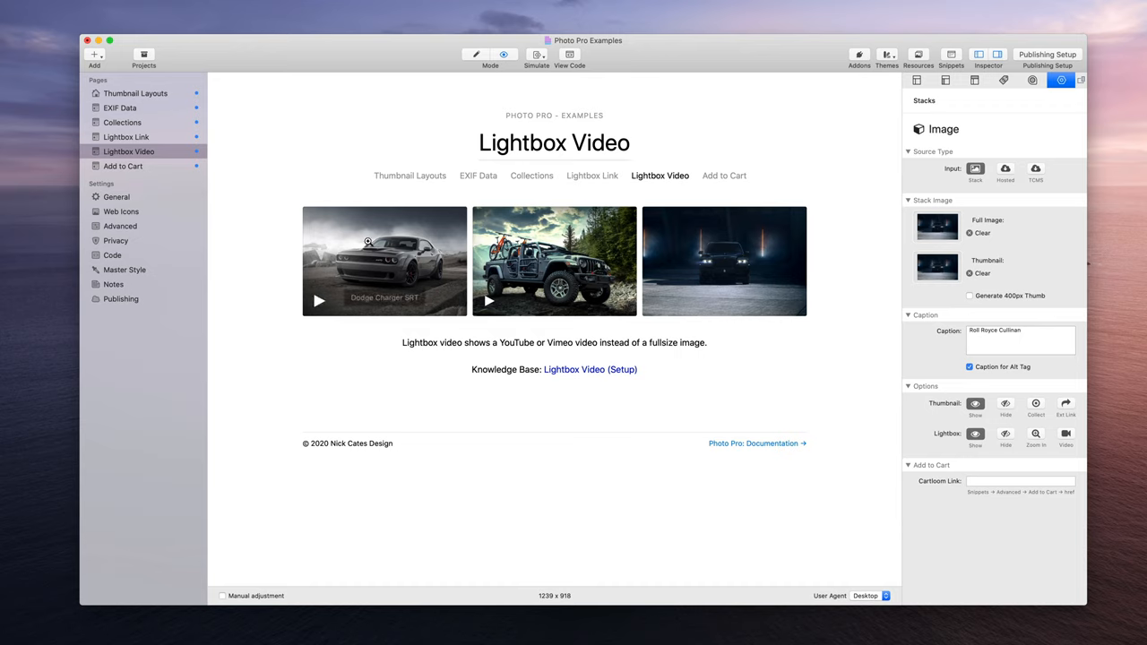
{"action": "mouse_move", "coordinate": [767, 261]}
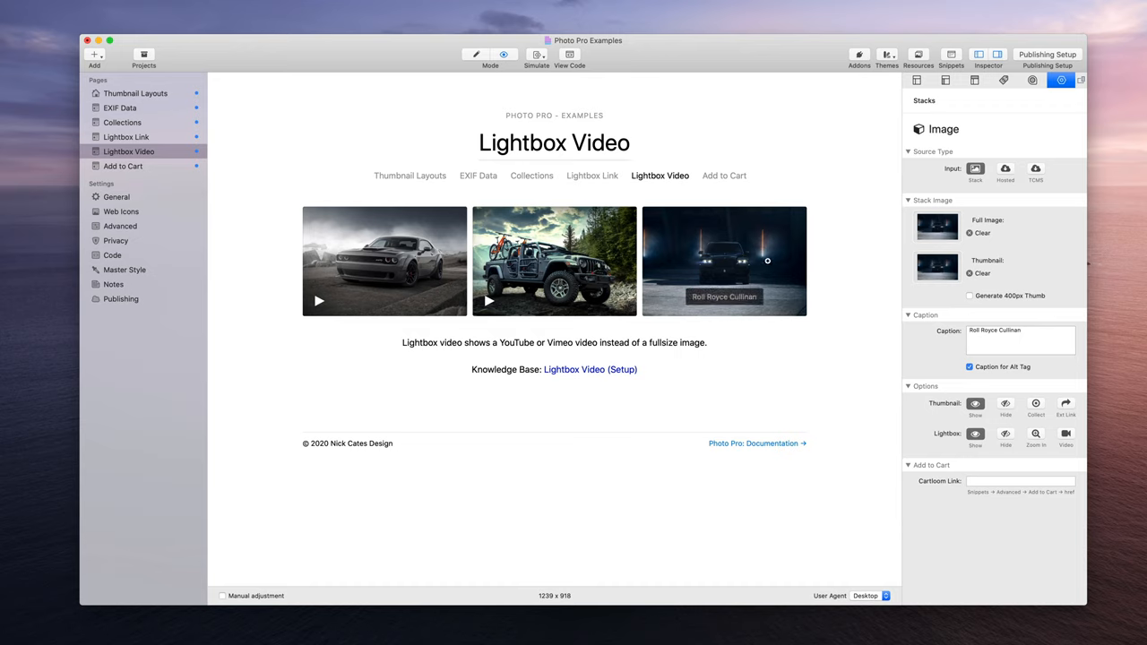
{"action": "mouse_move", "coordinate": [807, 262]}
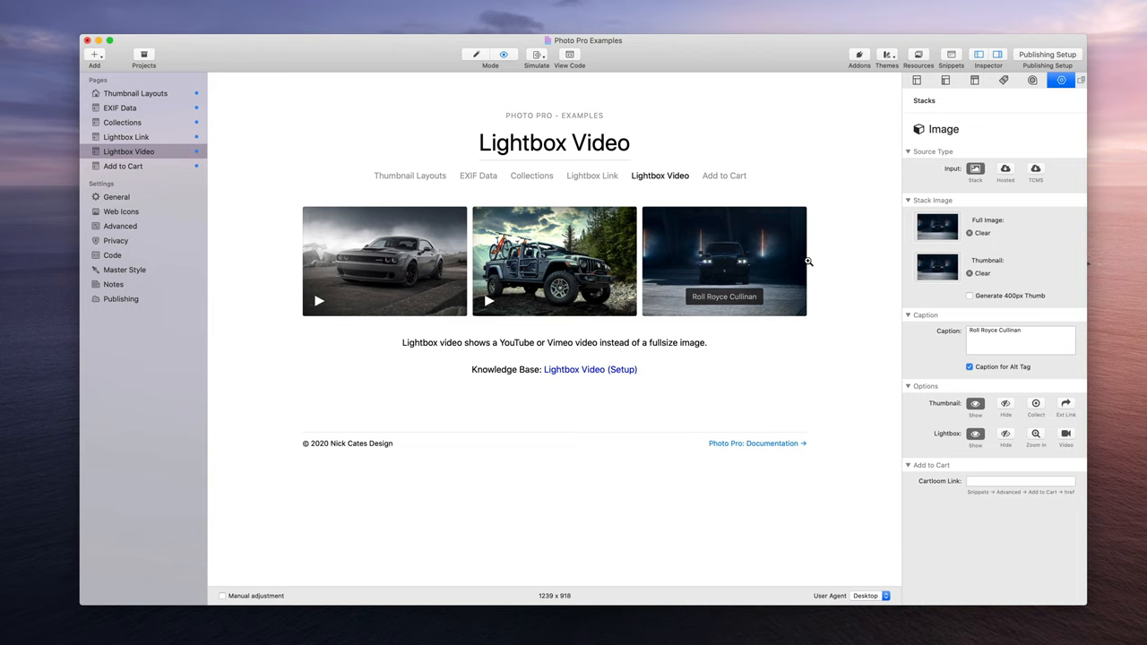
{"action": "mouse_move", "coordinate": [727, 278]}
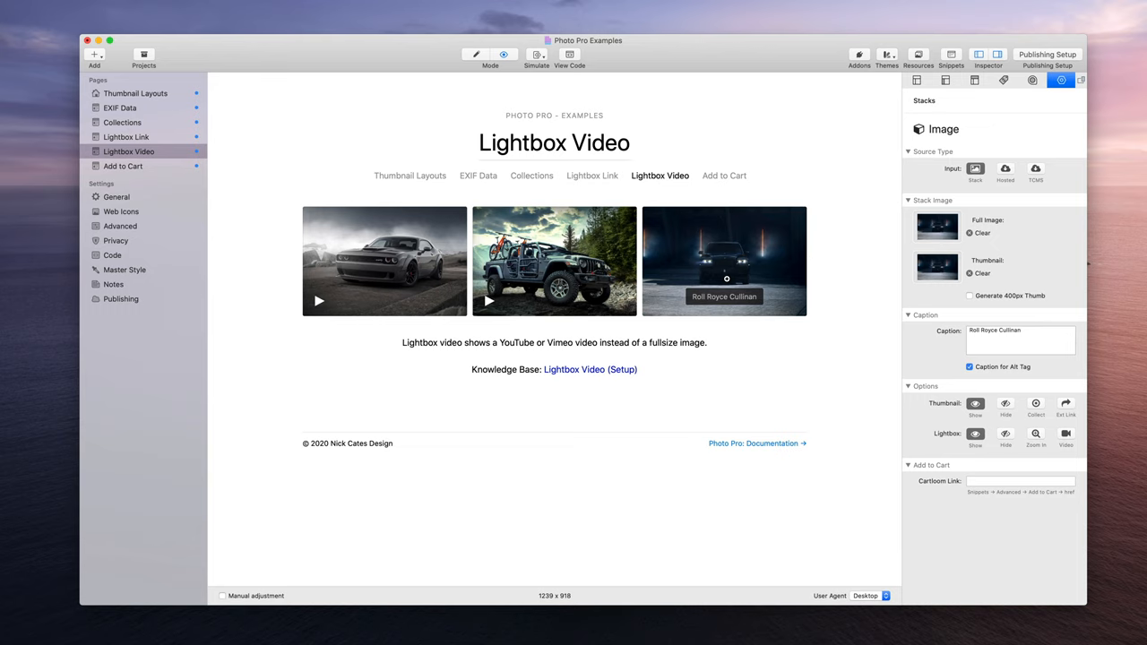
Preview the Jeep Gladiator video lightbox, play and pause it, then return to editing
{"action": "left_click", "coordinate": [725, 261]}
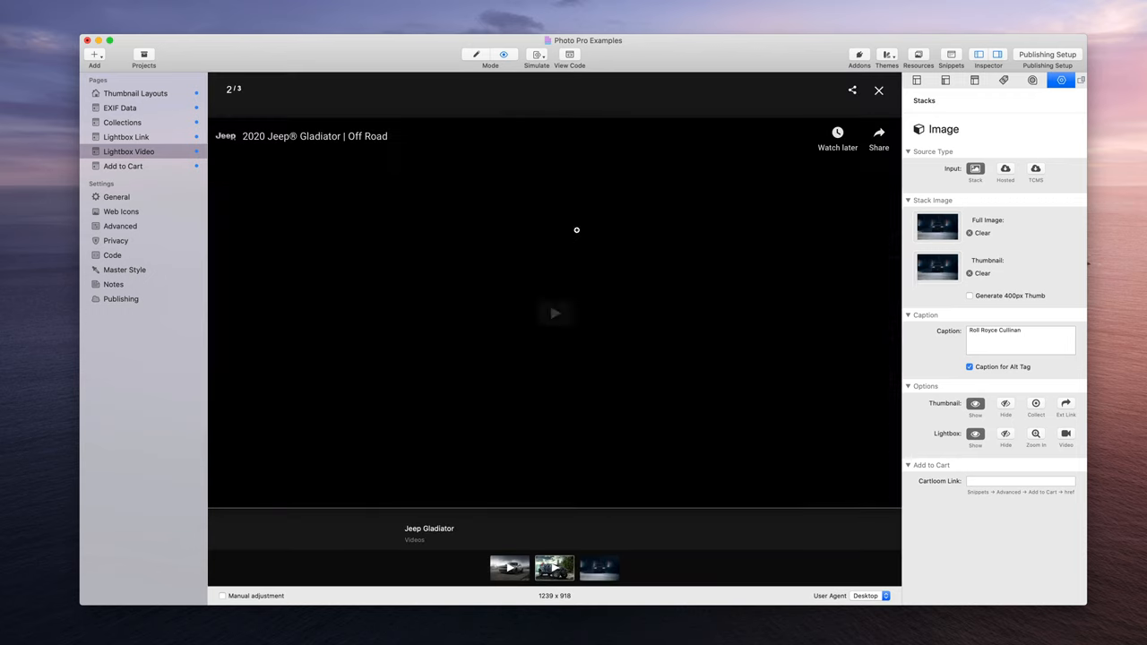
{"action": "left_click", "coordinate": [555, 313]}
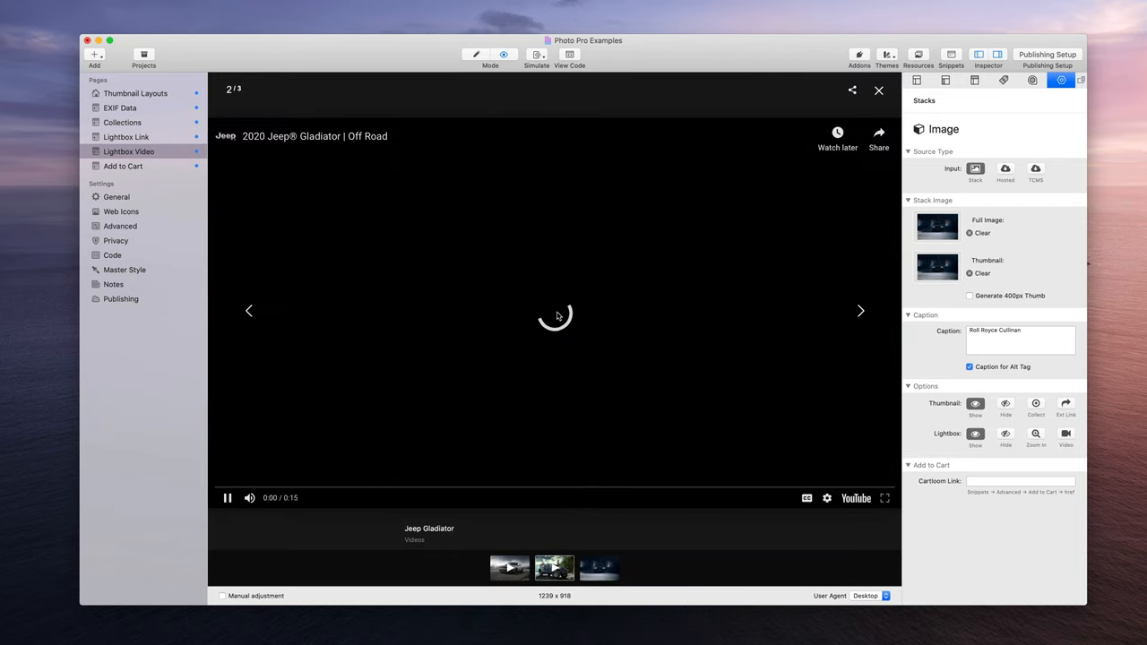
{"action": "left_click", "coordinate": [228, 498]}
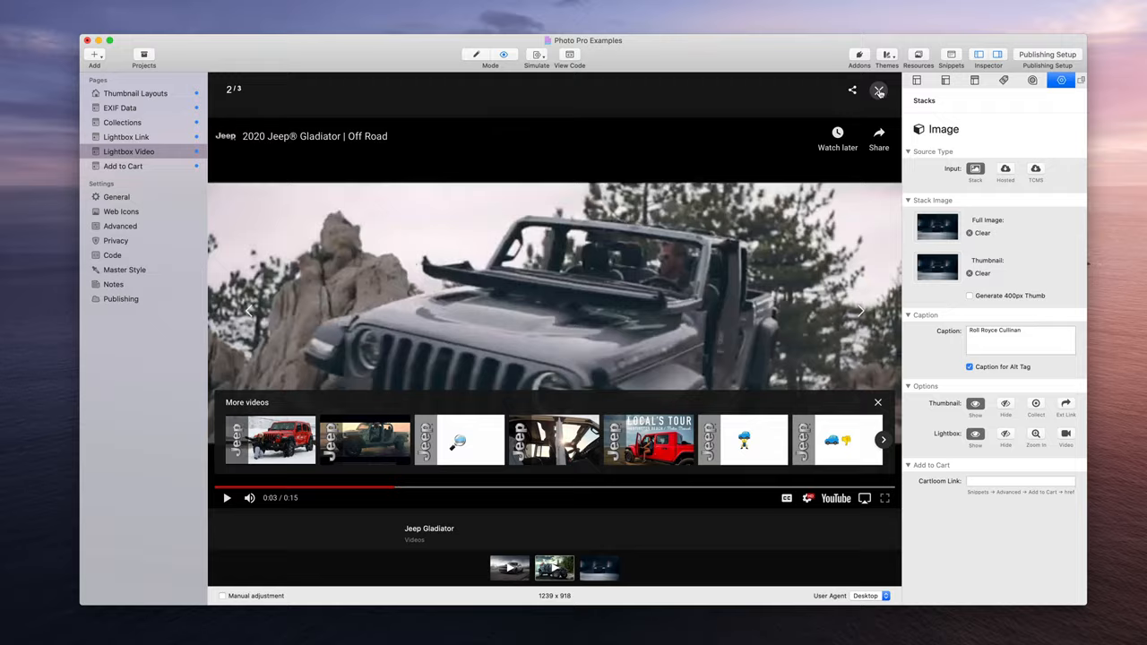
{"action": "left_click", "coordinate": [879, 90]}
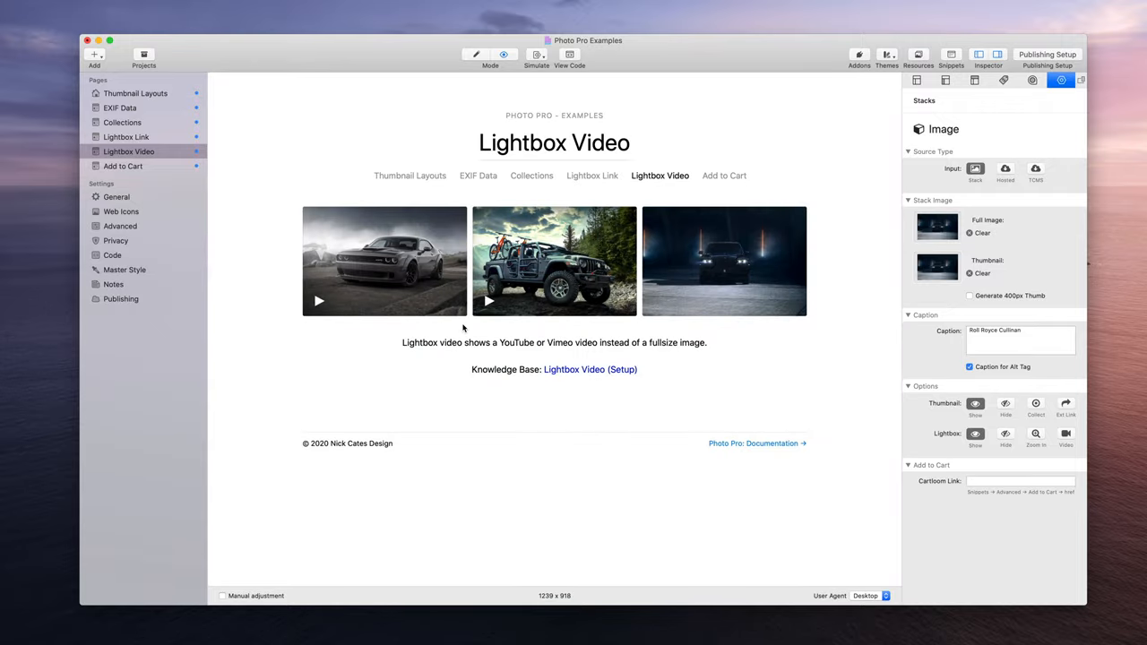
{"action": "mouse_move", "coordinate": [584, 354]}
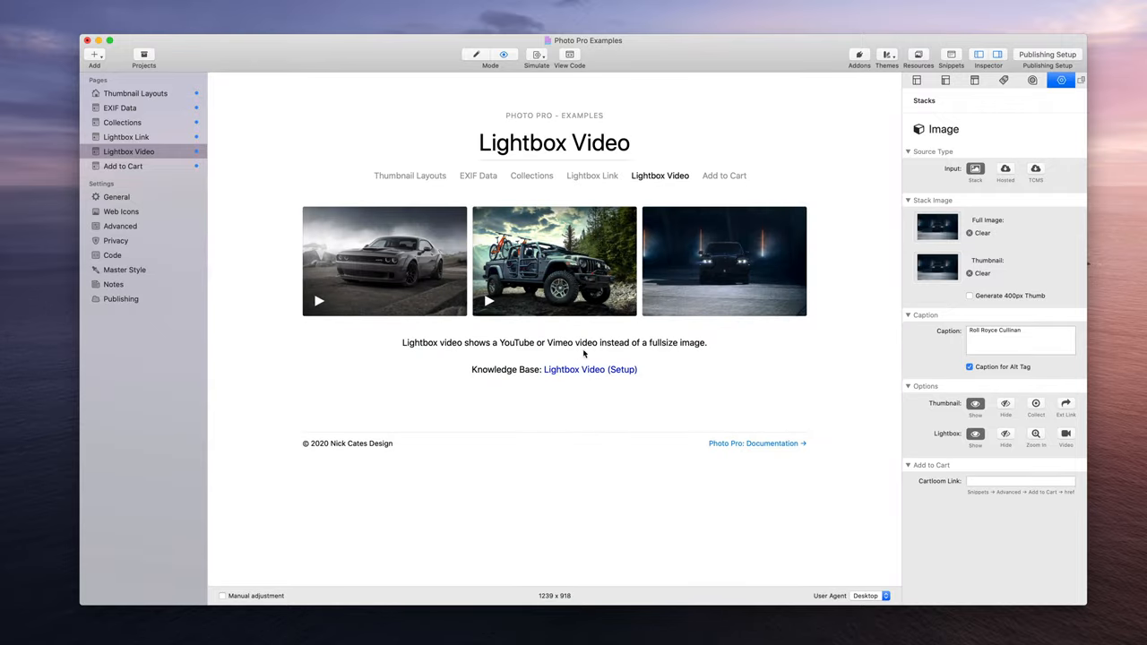
{"action": "mouse_move", "coordinate": [725, 260]}
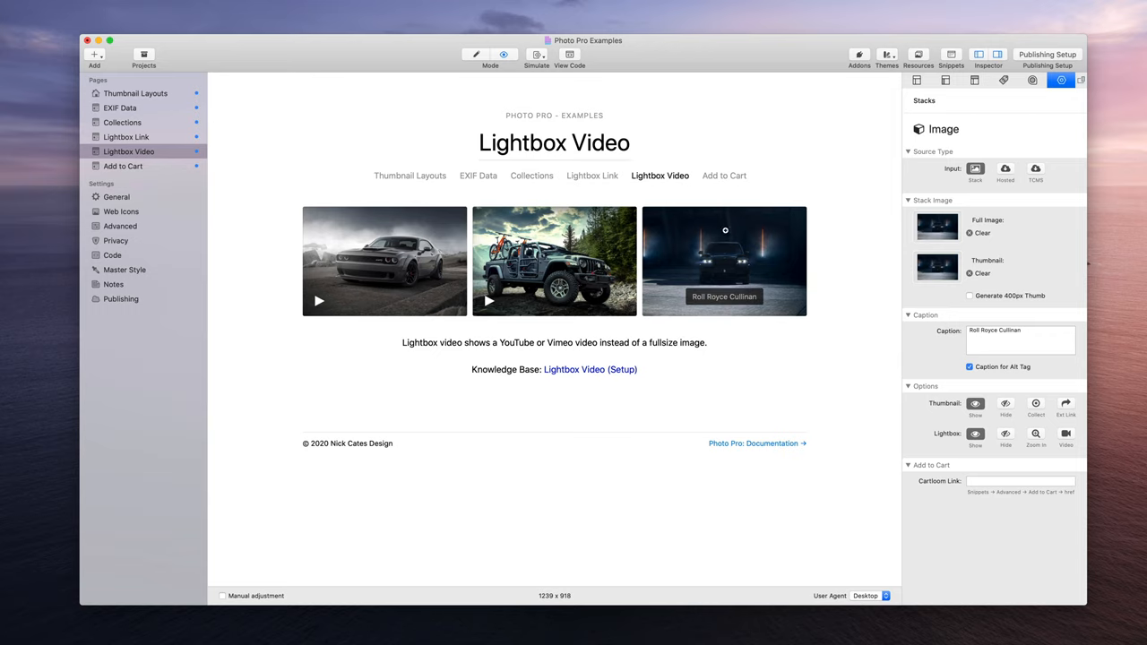
{"action": "left_click", "coordinate": [504, 55]}
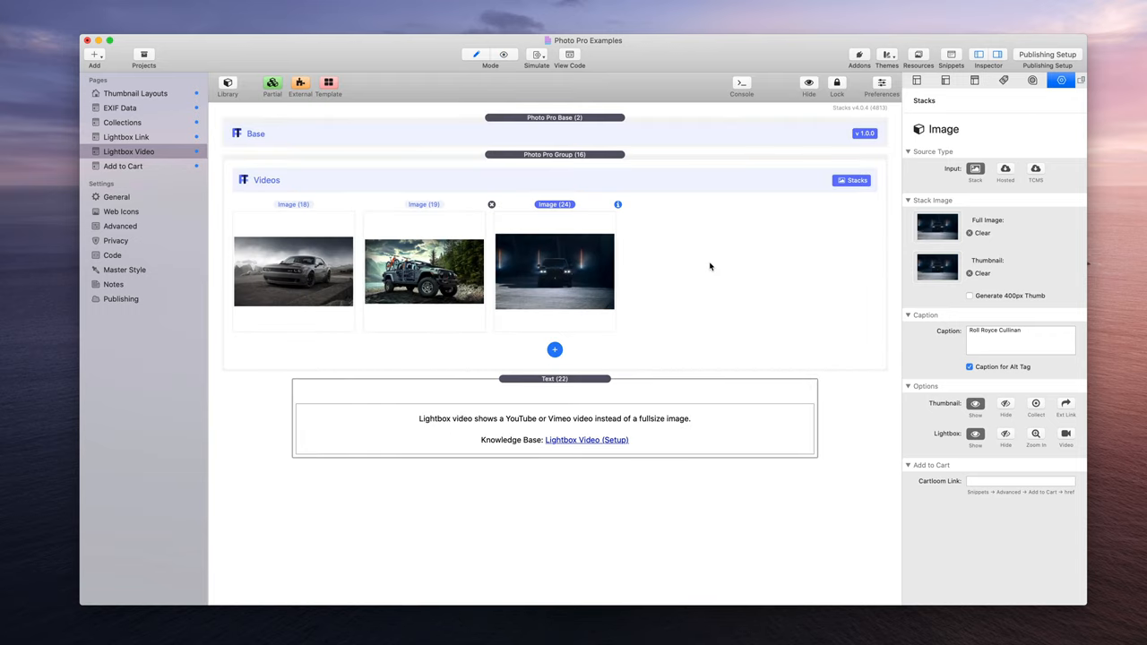
{"action": "mouse_move", "coordinate": [1017, 305]}
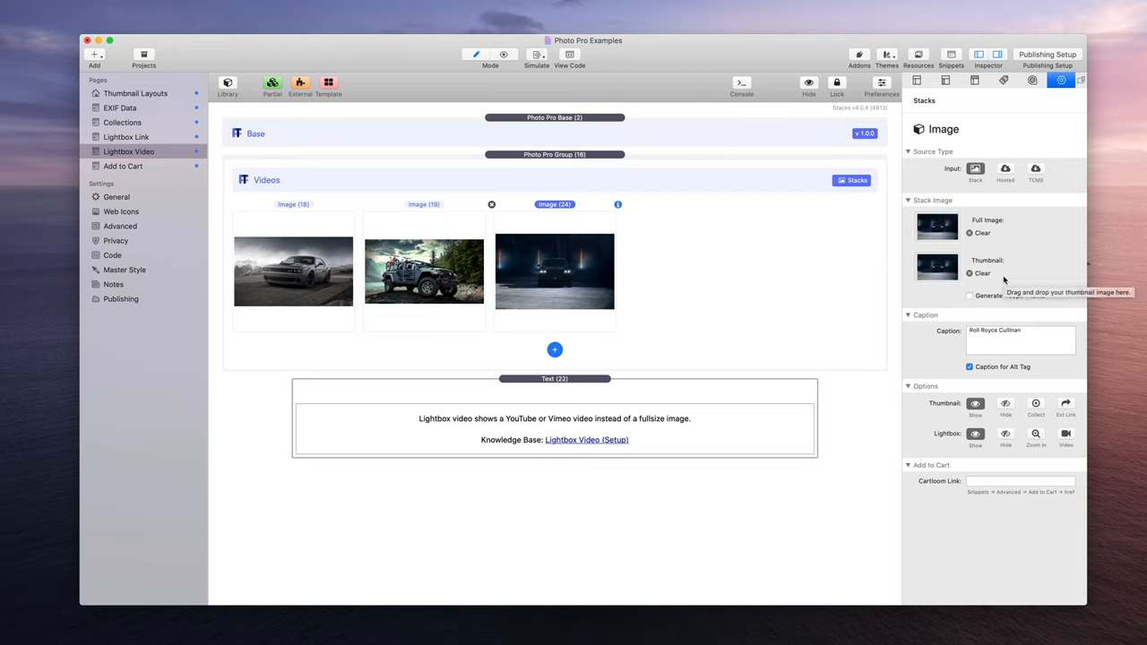
{"action": "mouse_move", "coordinate": [925, 396]}
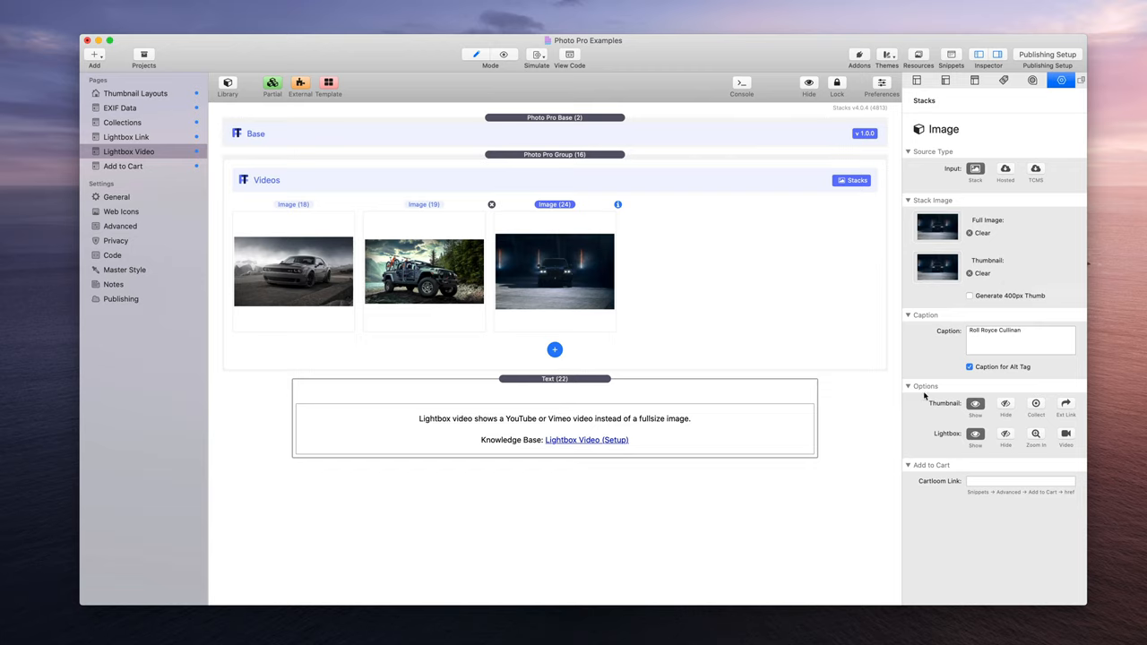
{"action": "mouse_move", "coordinate": [932, 394]}
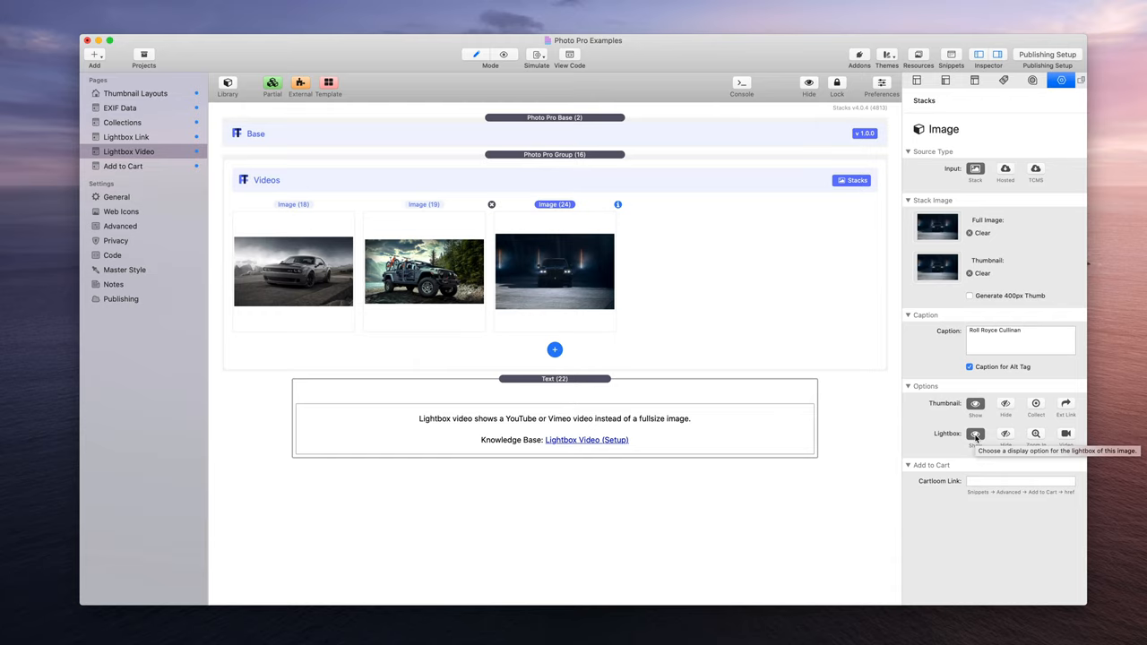
Set the third Rolls Royce Cullinan image's lightbox to Video and preview it
{"action": "left_click", "coordinate": [1067, 434]}
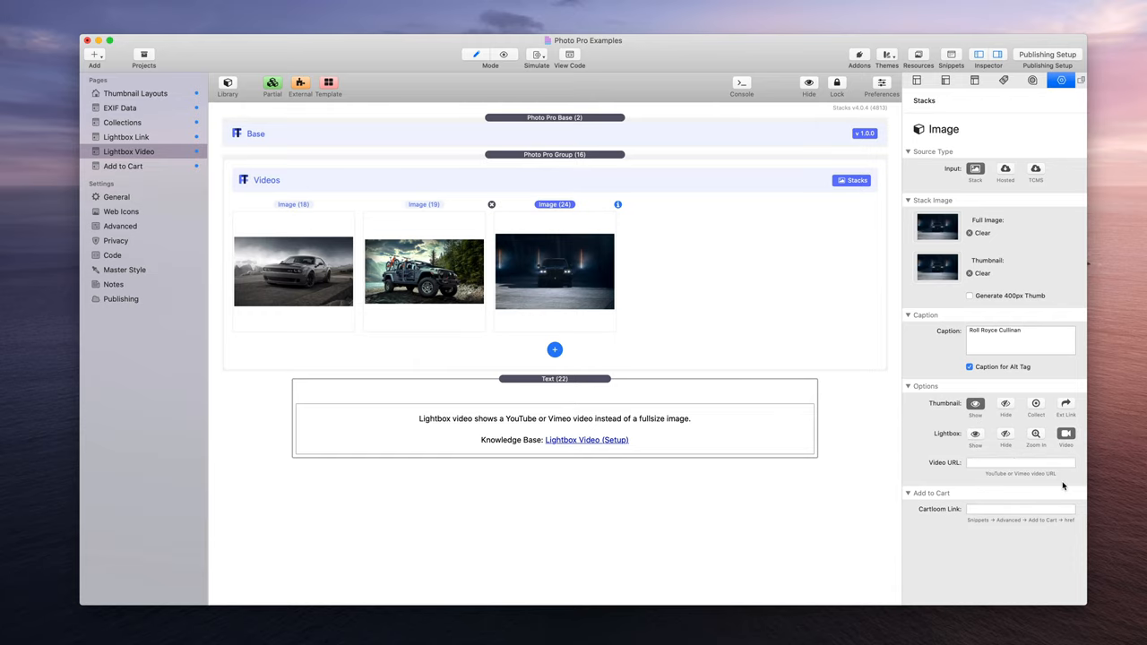
{"action": "left_click", "coordinate": [504, 55]}
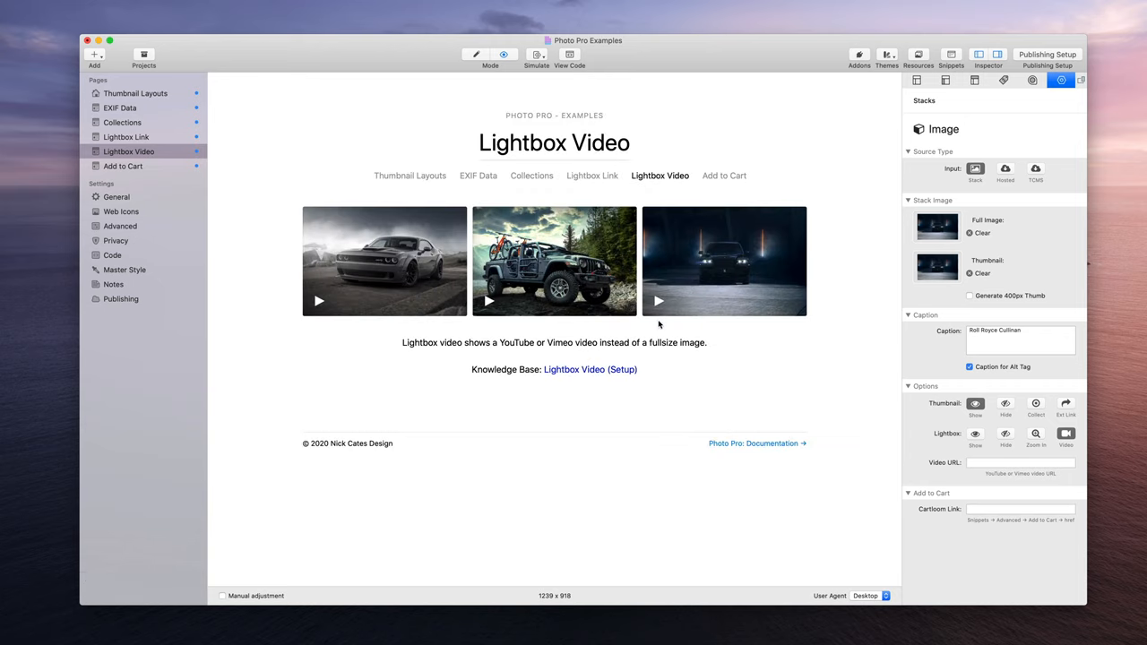
{"action": "mouse_move", "coordinate": [656, 303]}
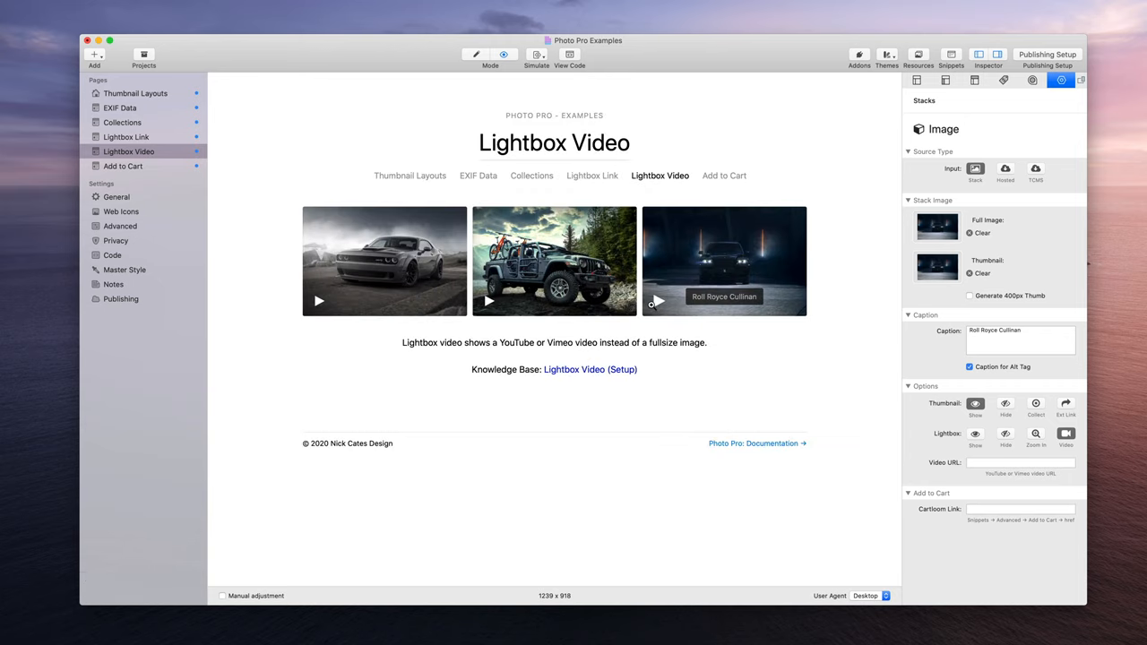
{"action": "mouse_move", "coordinate": [673, 343]}
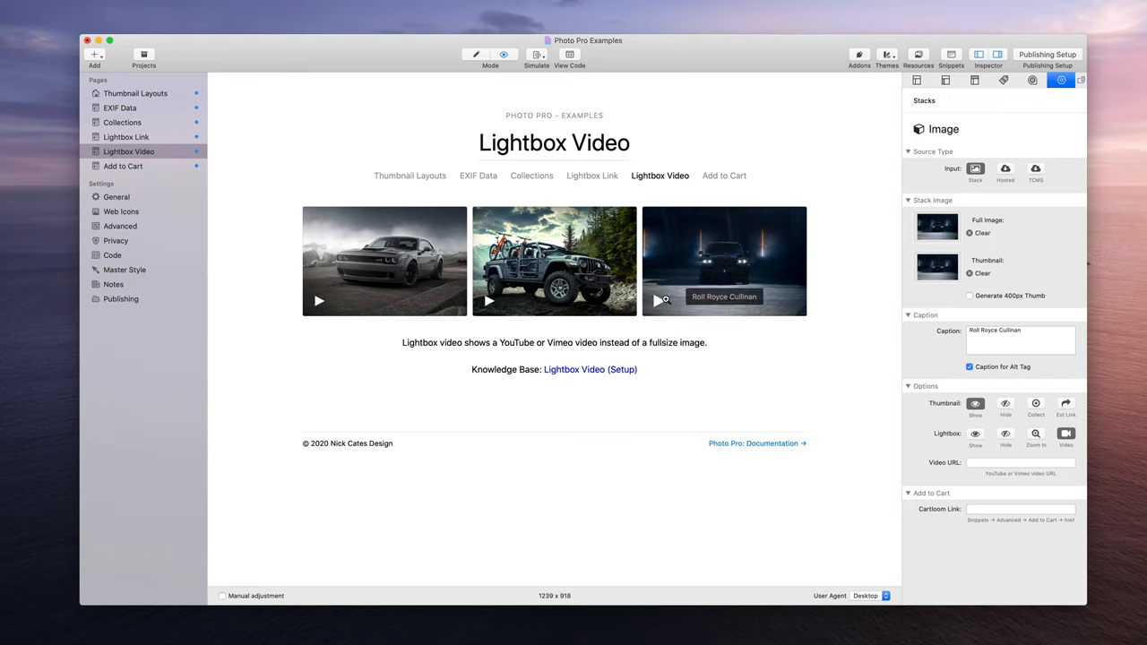
{"action": "mouse_move", "coordinate": [812, 374]}
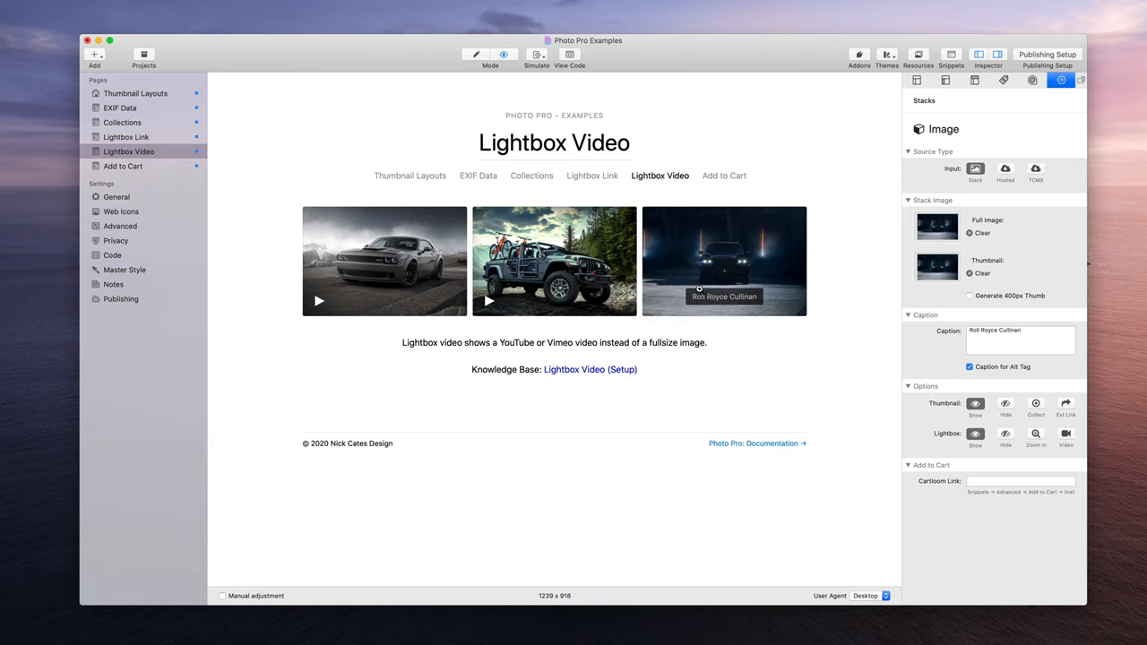
{"action": "left_click", "coordinate": [1065, 434]}
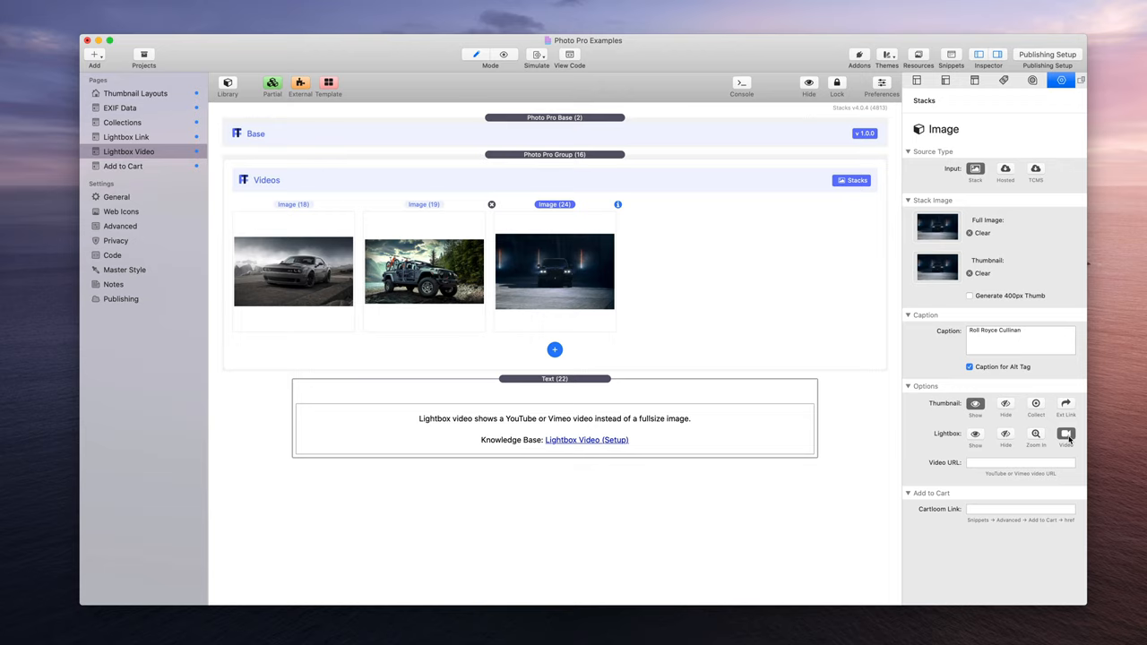
{"action": "mouse_move", "coordinate": [995, 463]}
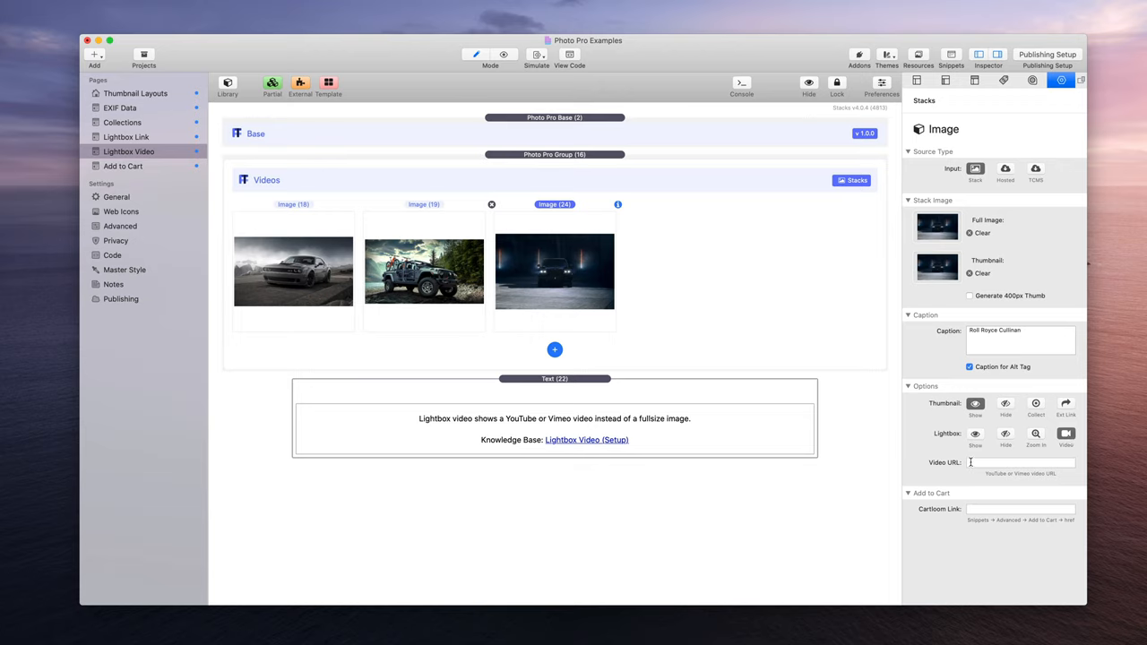
{"action": "left_click", "coordinate": [1020, 463]}
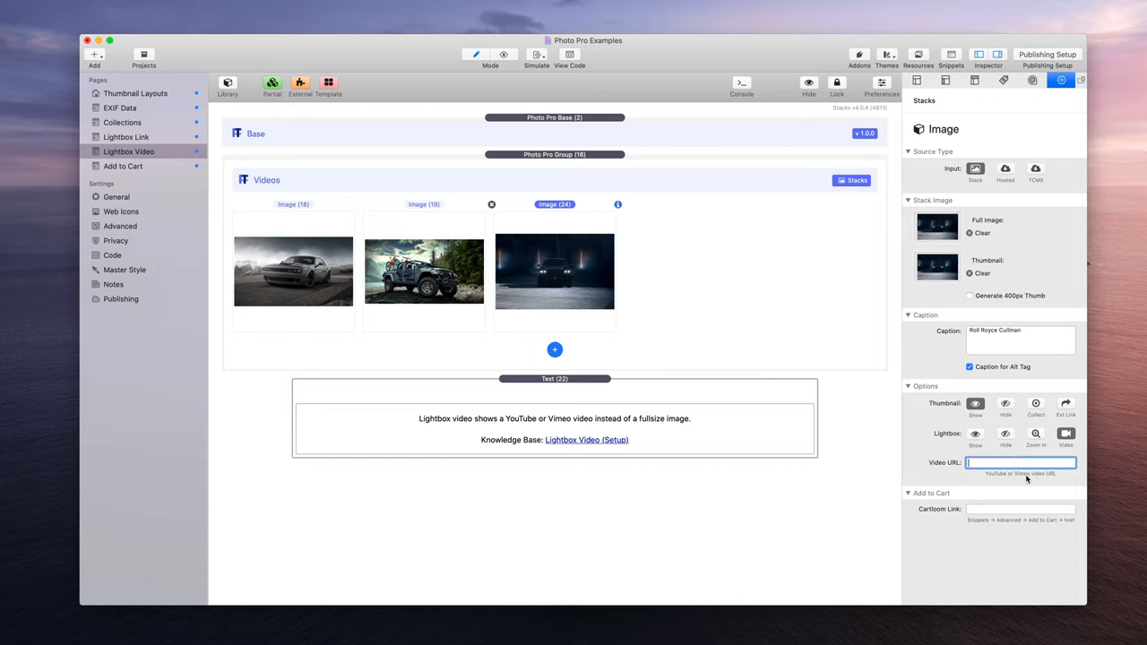
{"action": "mouse_move", "coordinate": [1052, 479]}
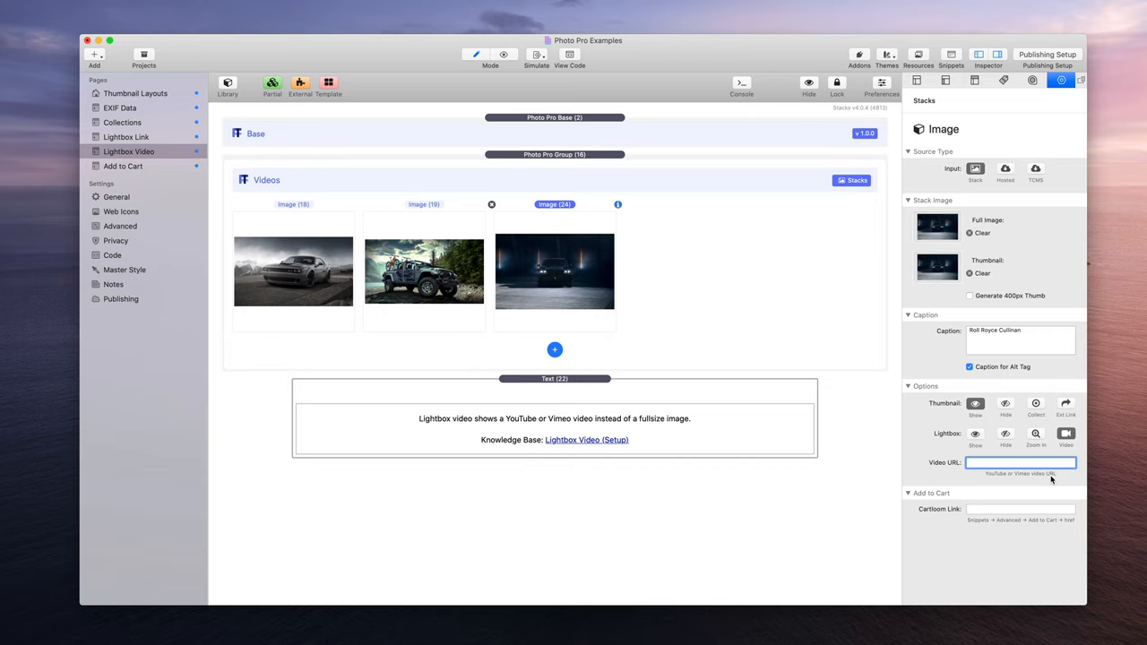
{"action": "left_click", "coordinate": [1020, 463]}
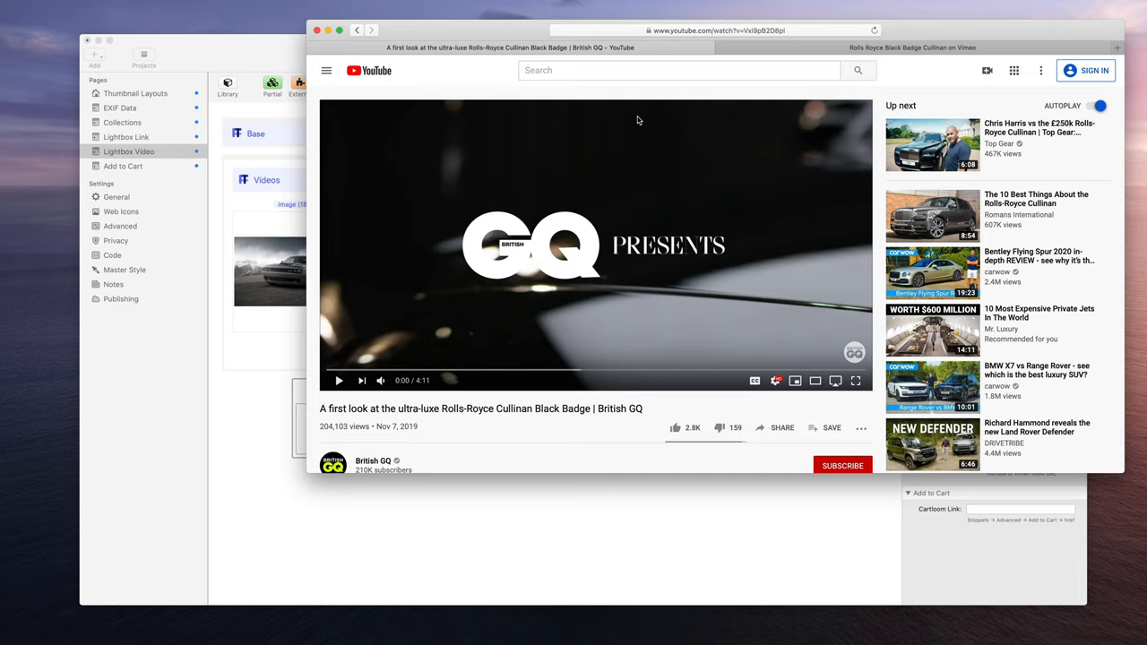
{"action": "mouse_move", "coordinate": [689, 19]}
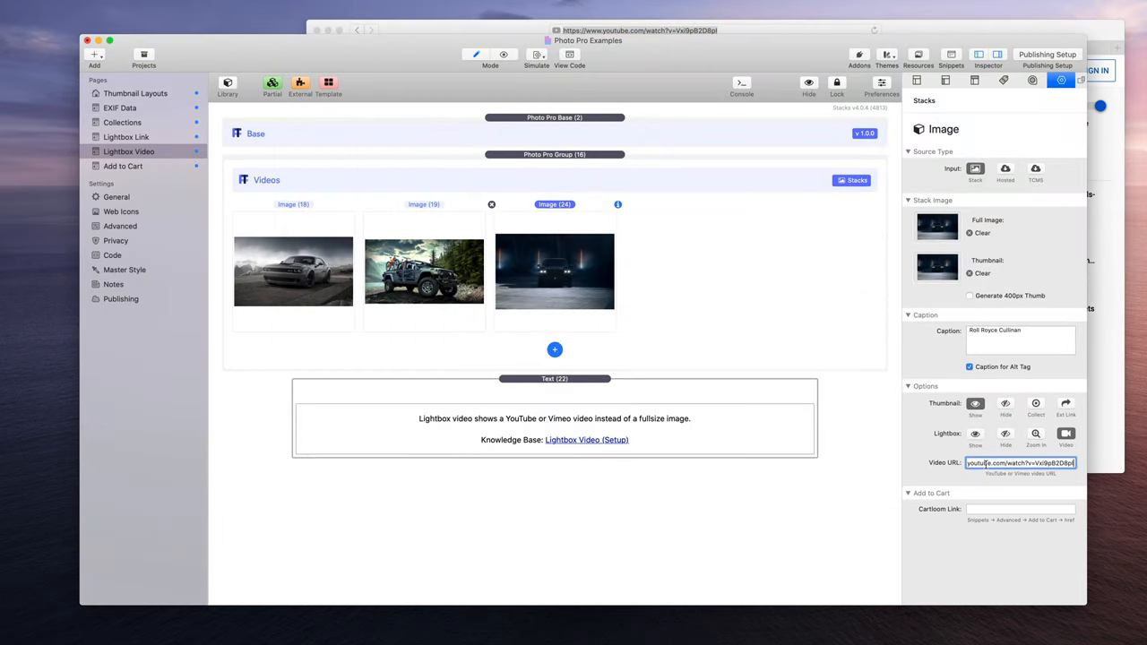
Preview the page and play the Cullinan YouTube video from the third thumbnail's lightbox
{"action": "triple_click", "coordinate": [1020, 462]}
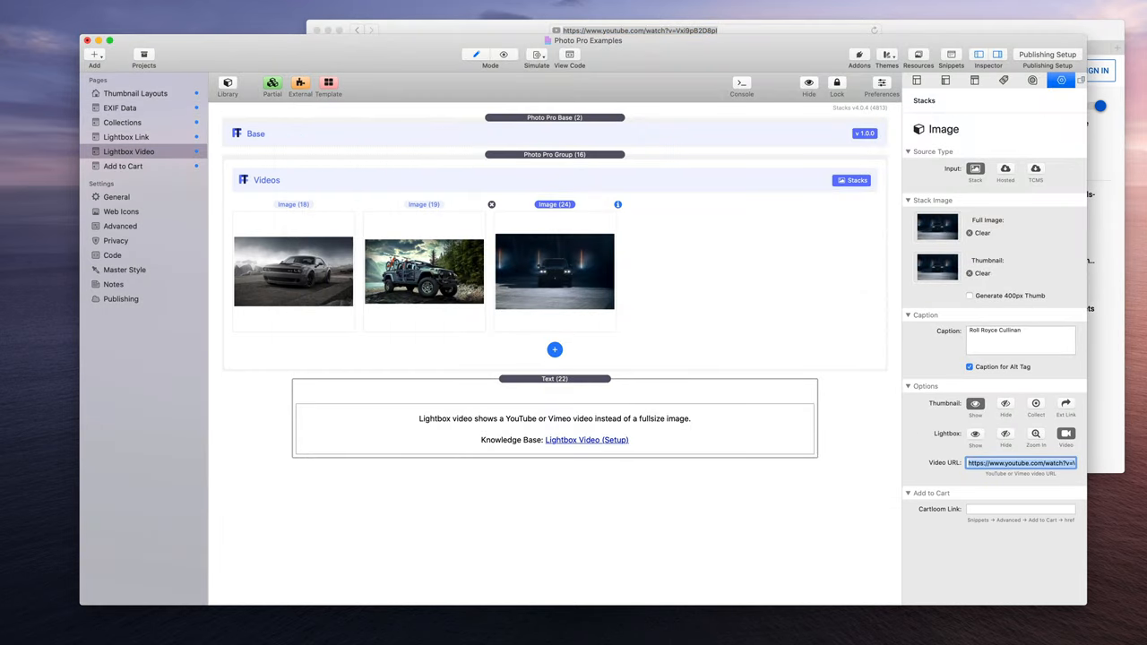
{"action": "left_click", "coordinate": [503, 54]}
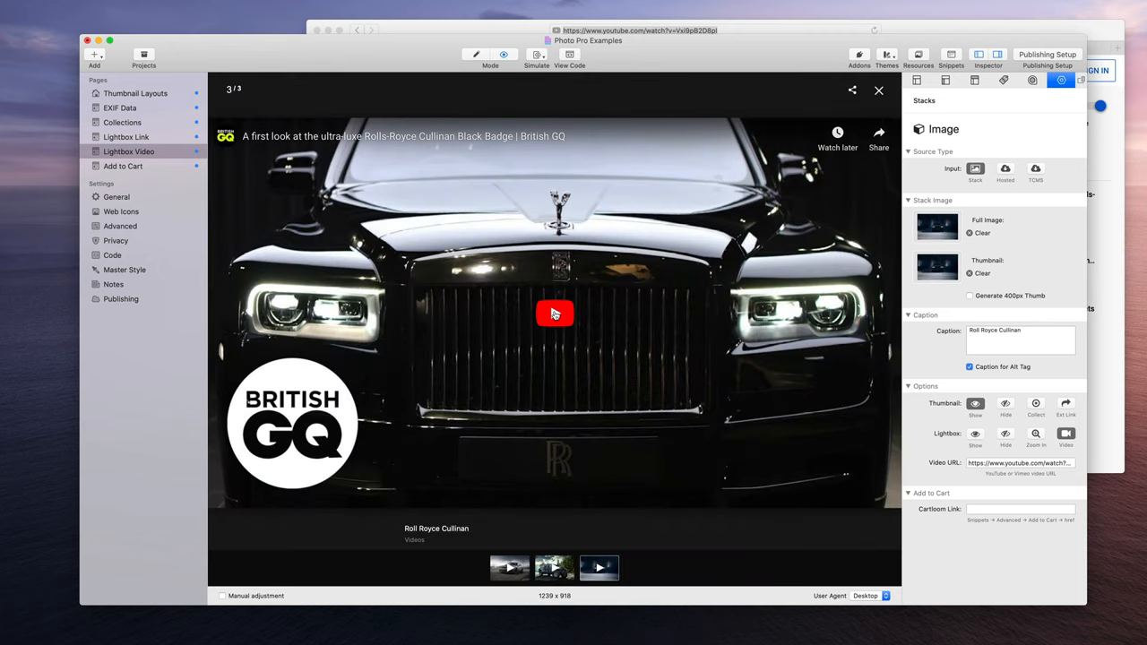
{"action": "left_click", "coordinate": [555, 314]}
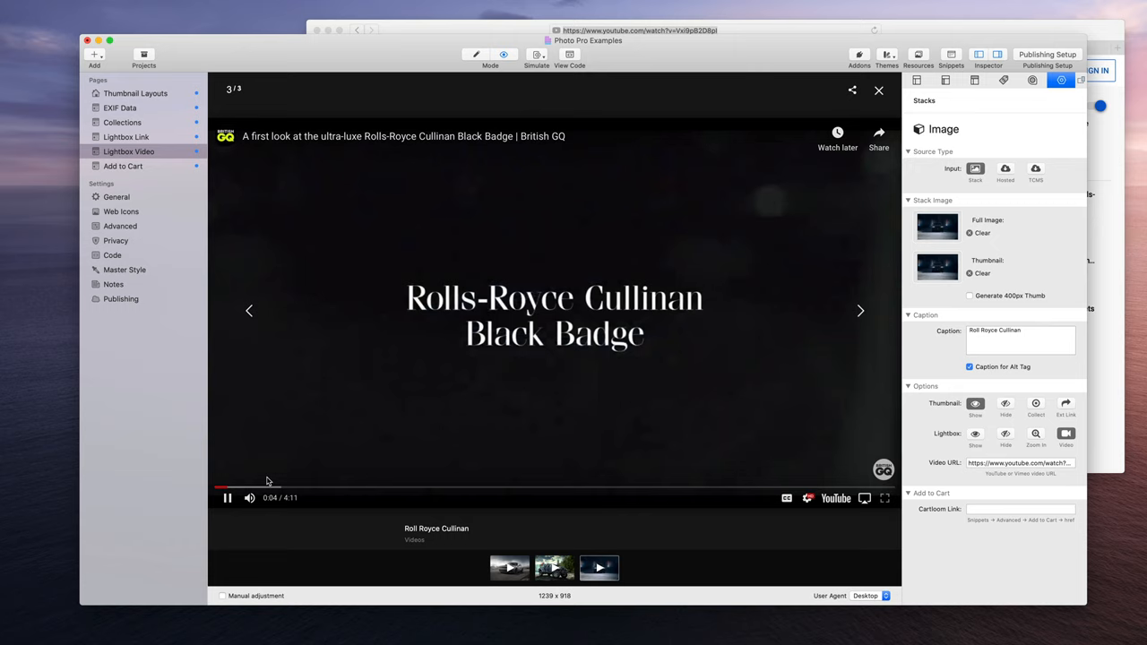
{"action": "left_click", "coordinate": [227, 498]}
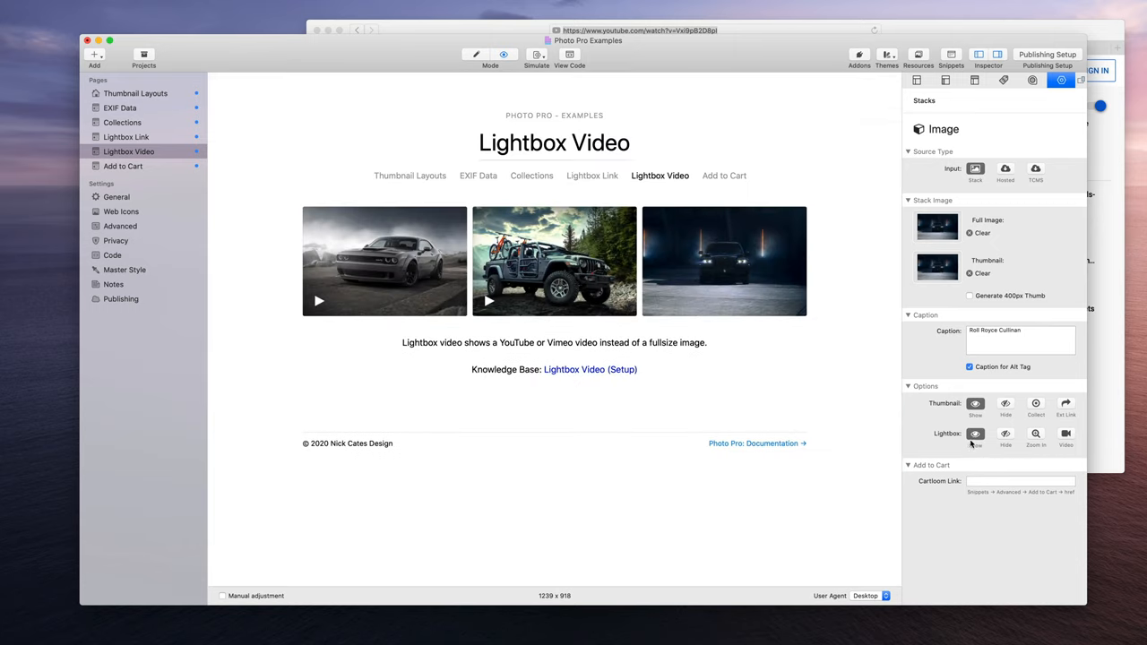
{"action": "left_click", "coordinate": [724, 261]}
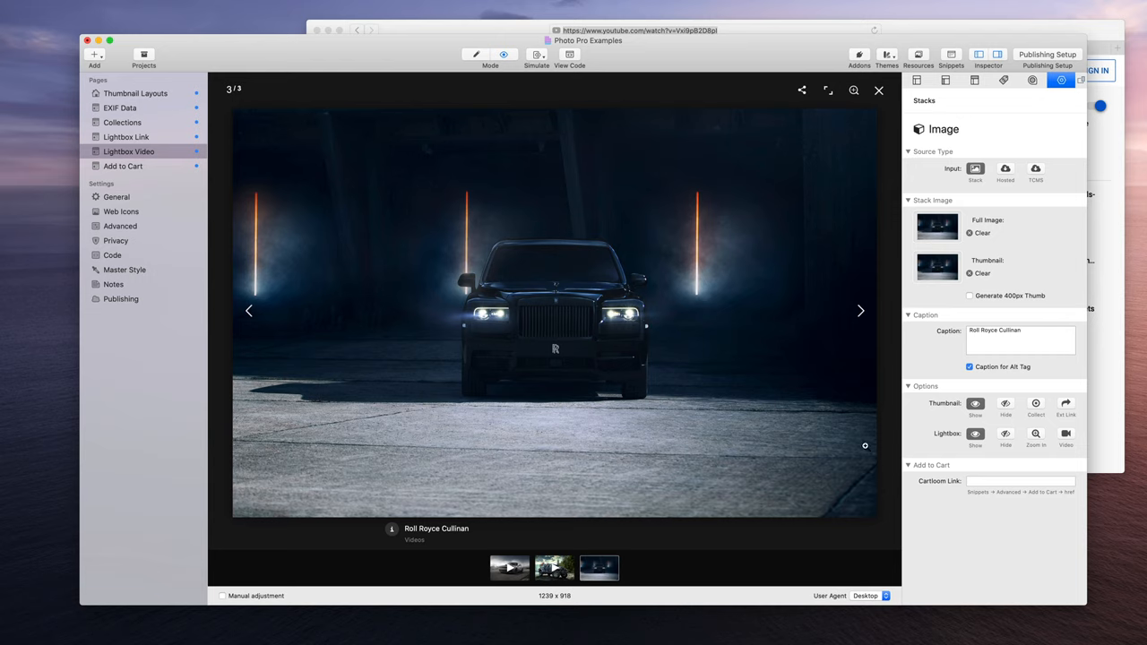
{"action": "left_click", "coordinate": [878, 89]}
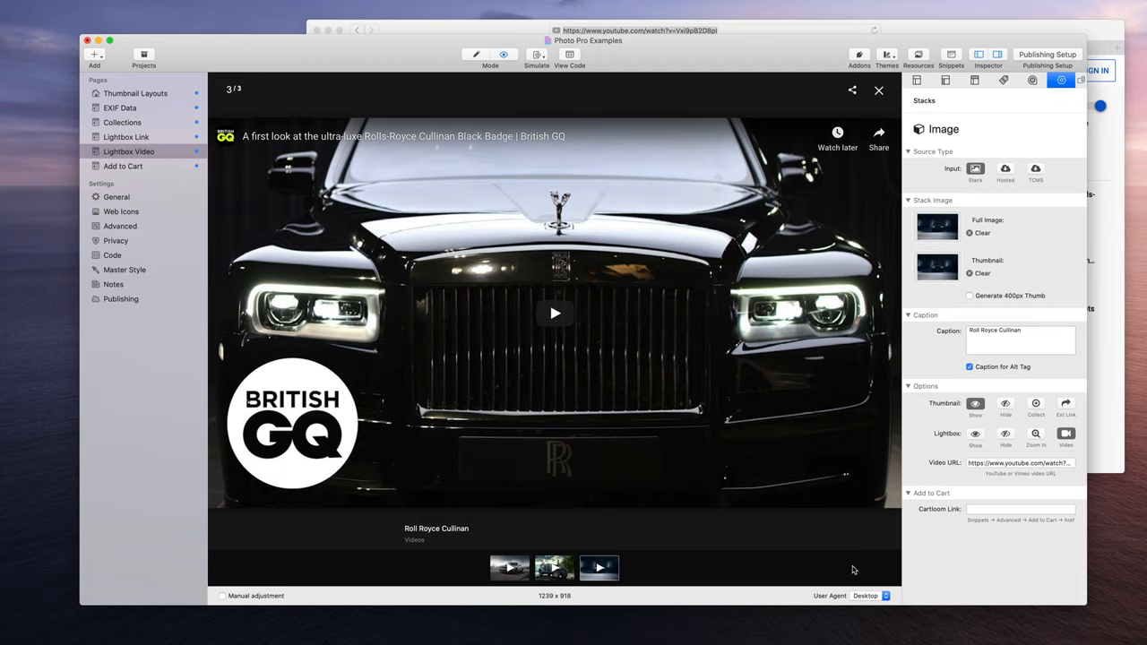
{"action": "mouse_move", "coordinate": [827, 536]}
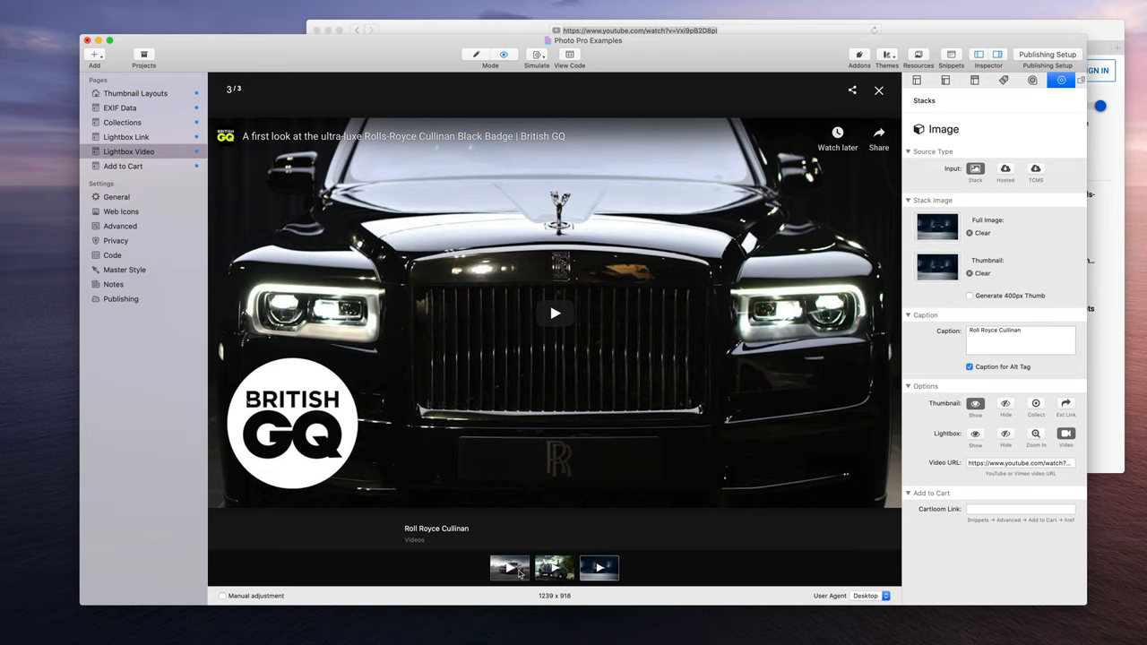
{"action": "mouse_move", "coordinate": [598, 568]}
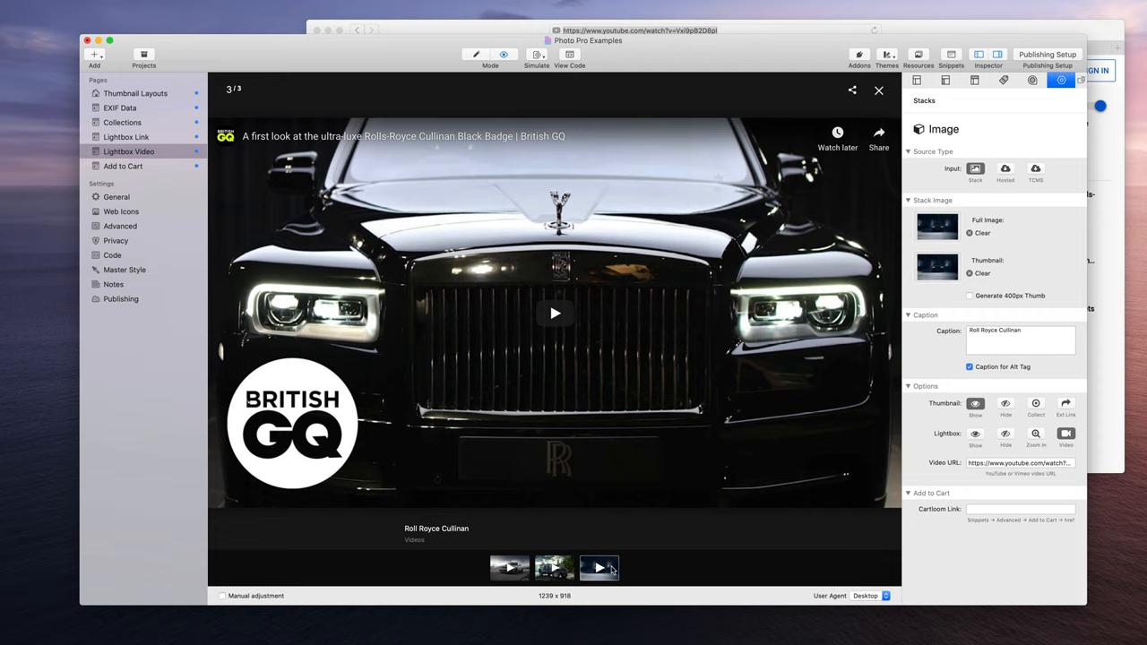
{"action": "mouse_move", "coordinate": [602, 580]}
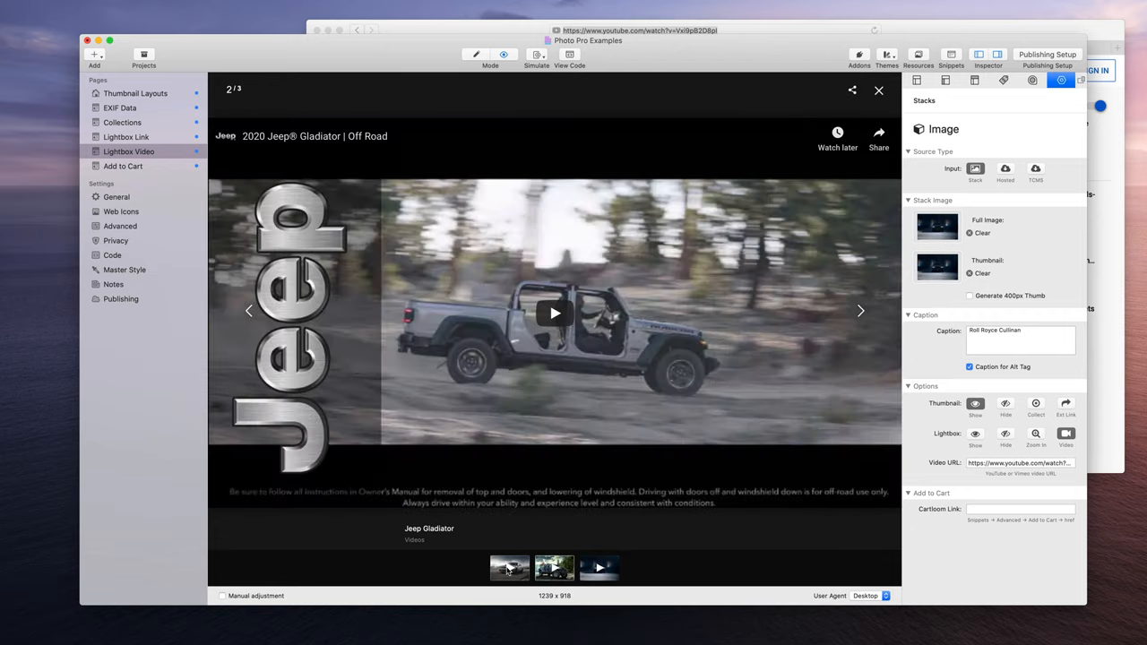
{"action": "left_click", "coordinate": [599, 567]}
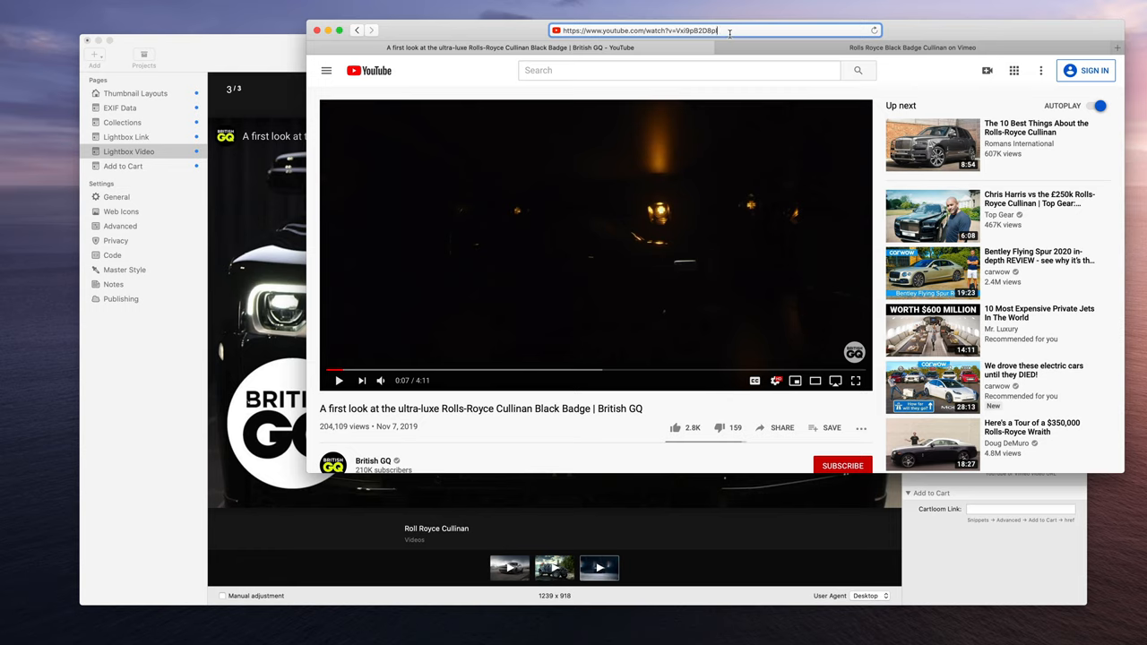
{"action": "mouse_move", "coordinate": [726, 39]}
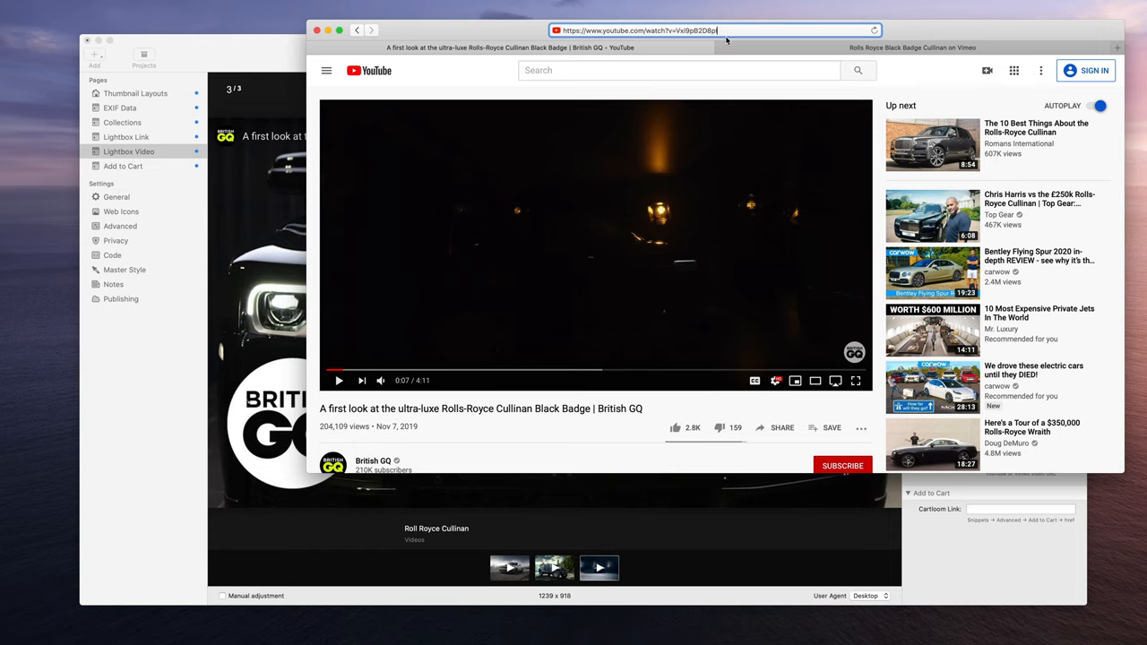
Switch to the Vimeo Black Badge Cullinan tab and select its page address
{"action": "left_click", "coordinate": [912, 48]}
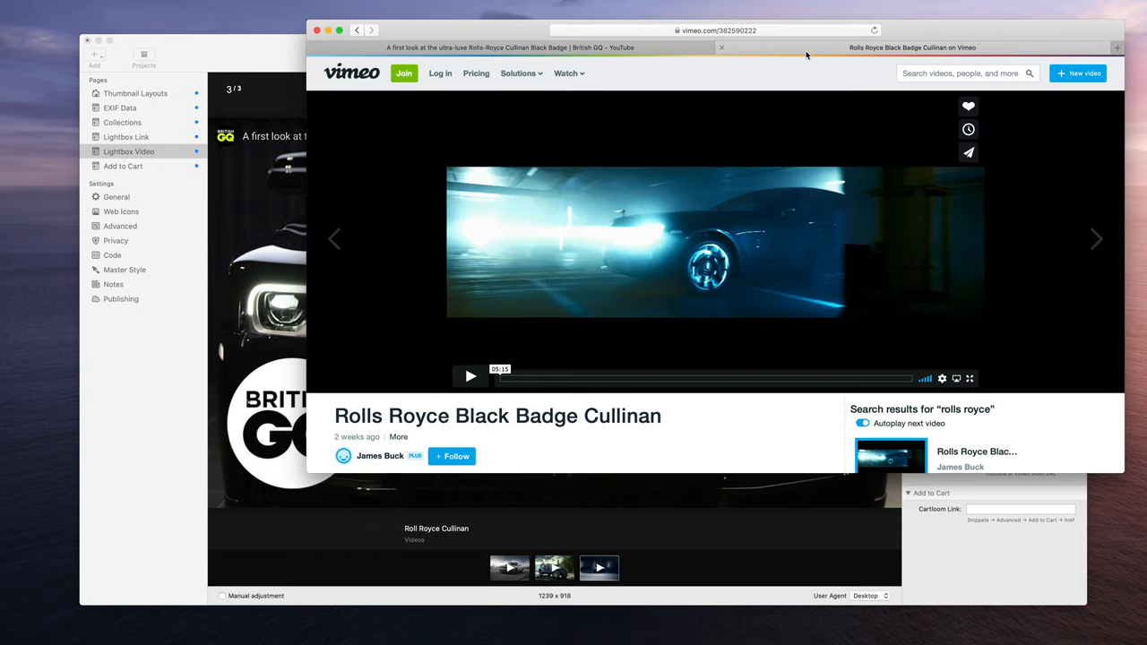
{"action": "mouse_move", "coordinate": [688, 177]}
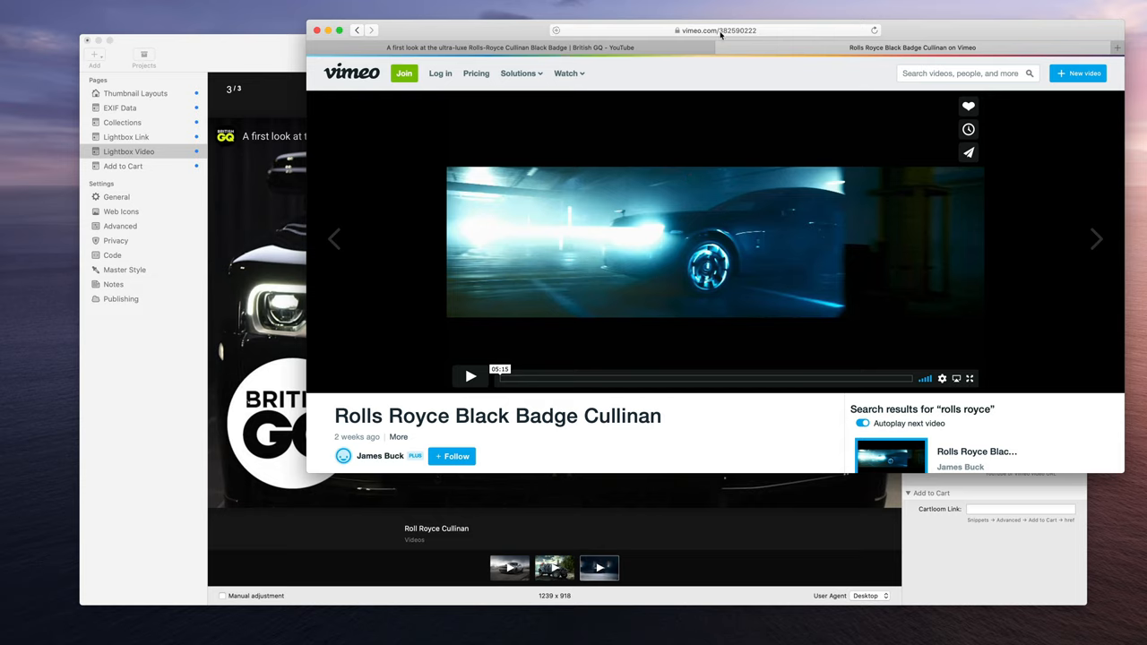
{"action": "left_click", "coordinate": [717, 30]}
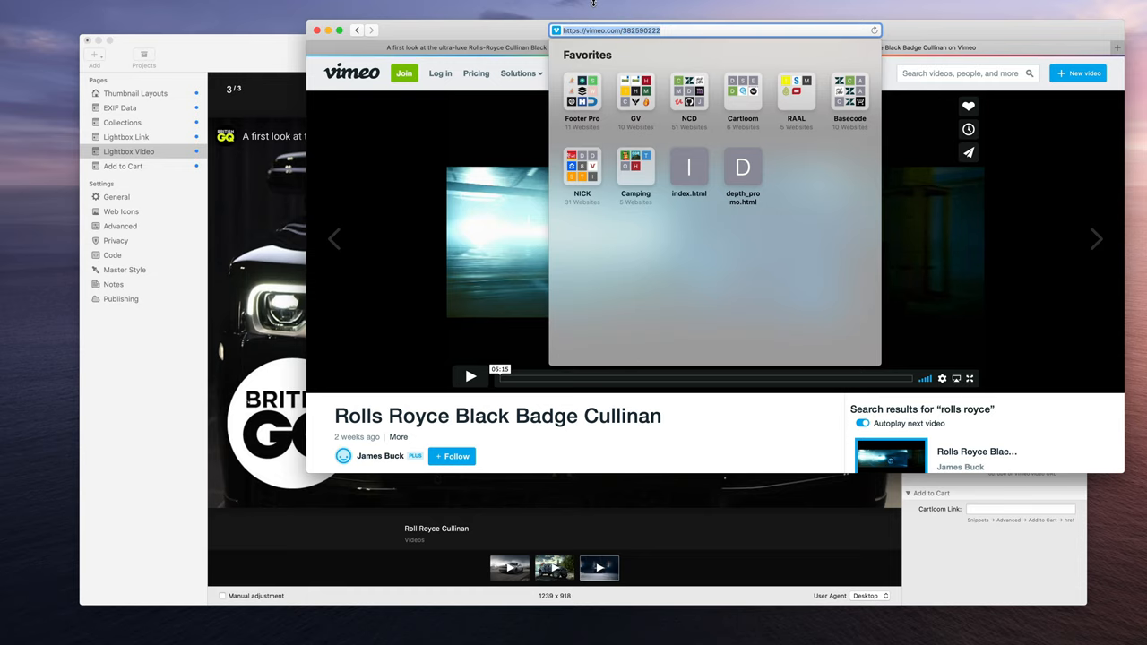
{"action": "mouse_move", "coordinate": [407, 116]}
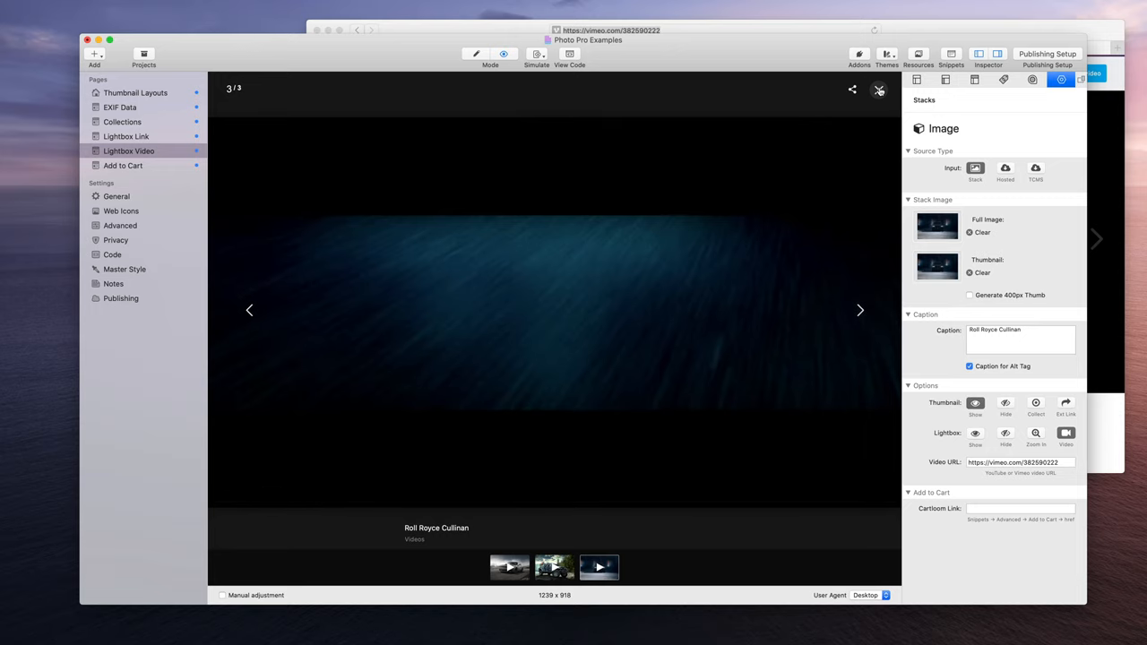
Close the Vimeo Cullinan video lightbox to return to the gallery
{"action": "left_click", "coordinate": [880, 90]}
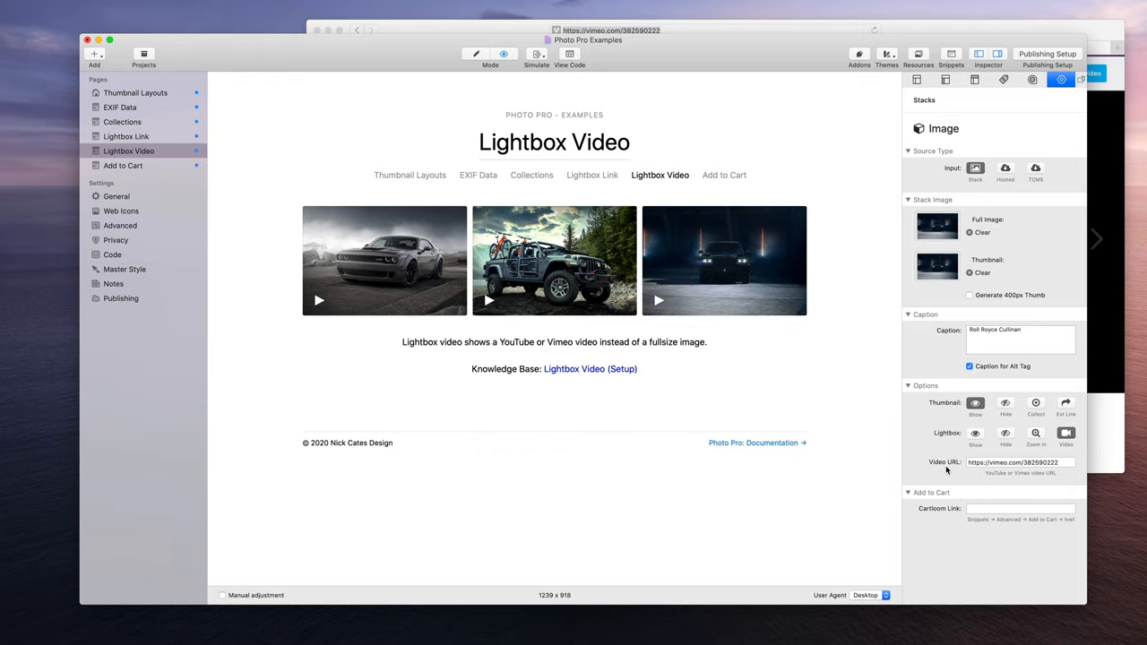
{"action": "mouse_move", "coordinate": [788, 342]}
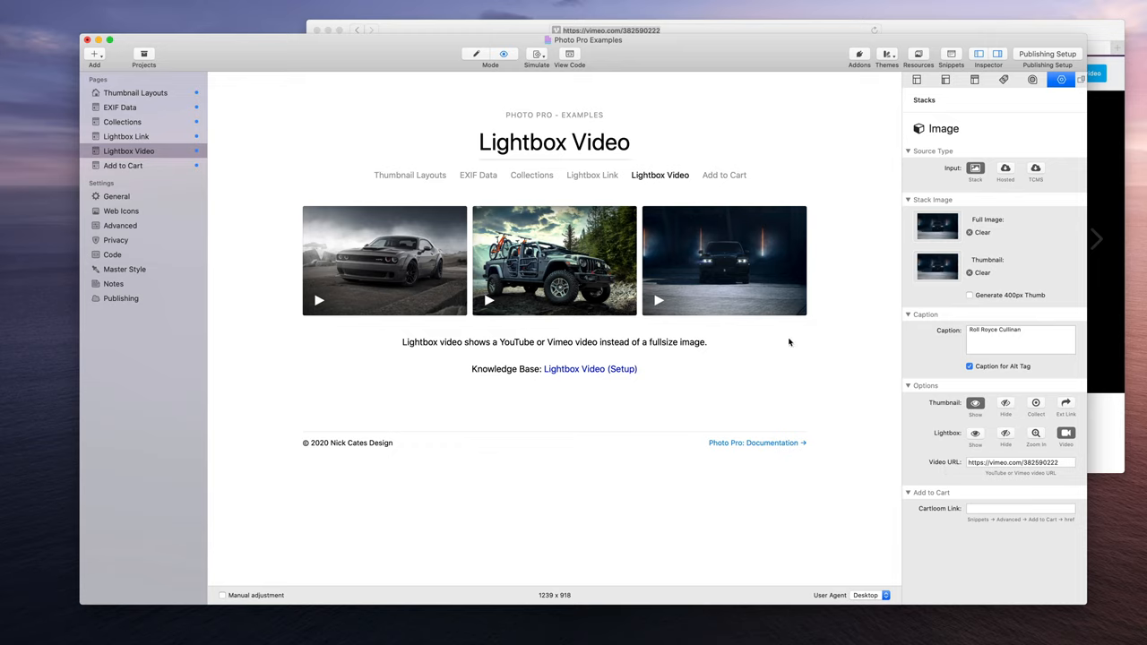
{"action": "mouse_move", "coordinate": [706, 414]}
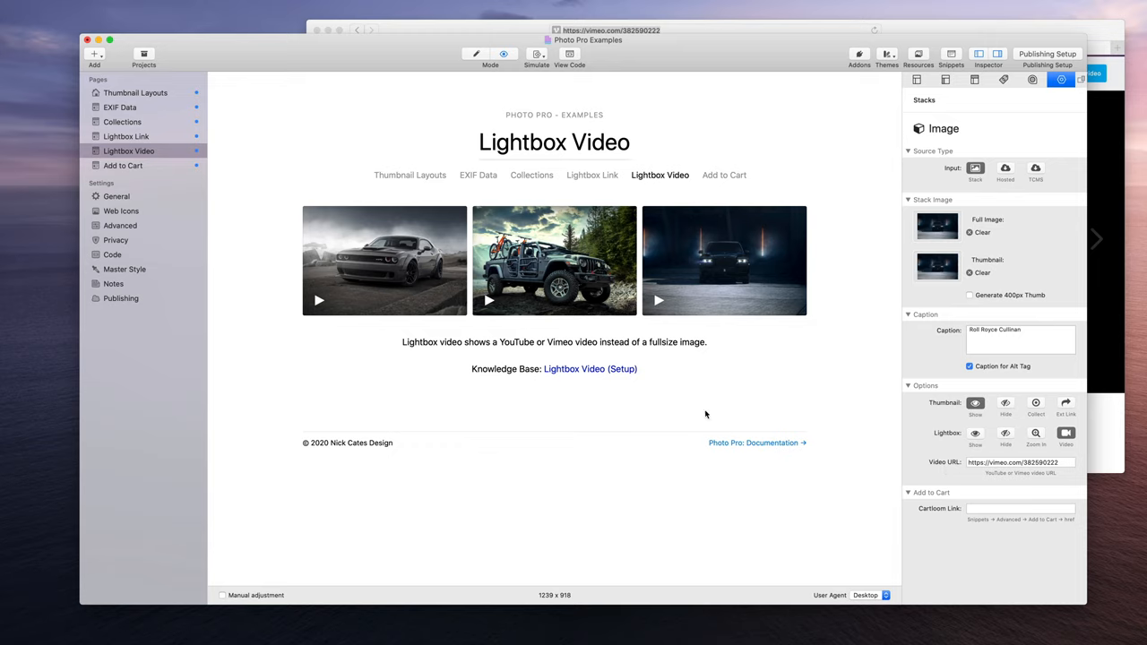